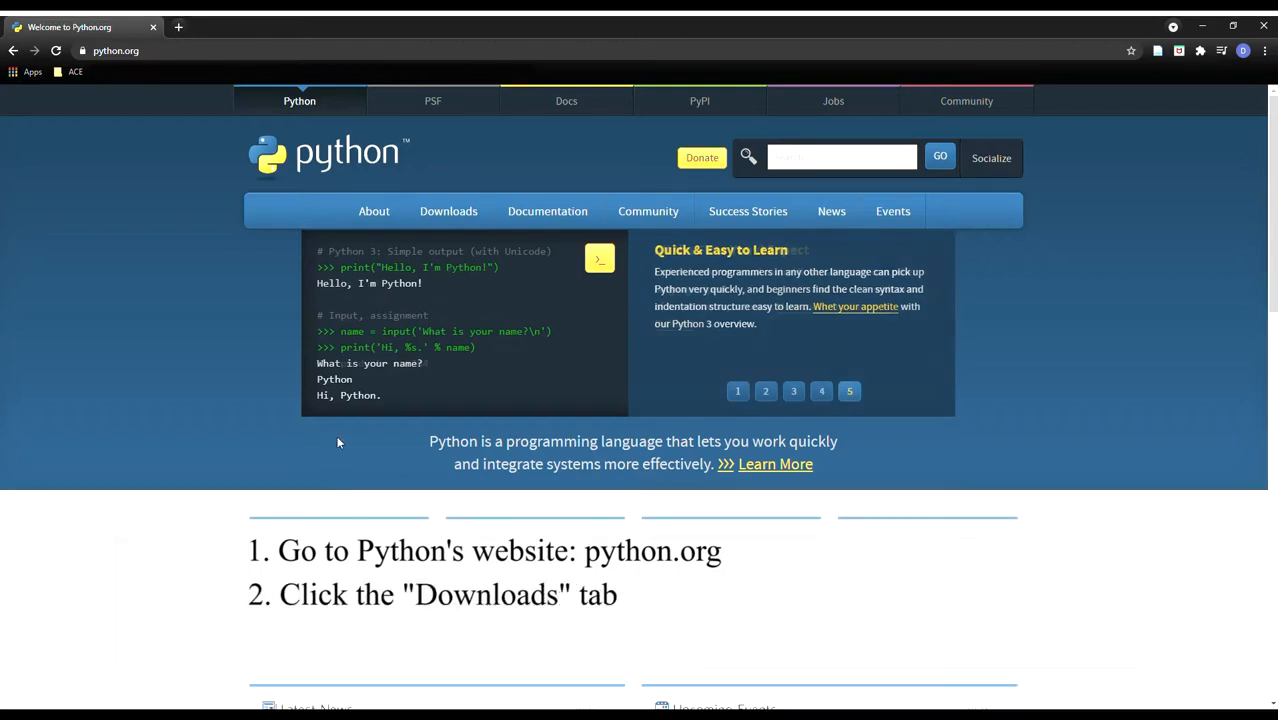
- Download the Python 3.9.6 Windows installer from python.org's Downloads page
left_click(448, 211)
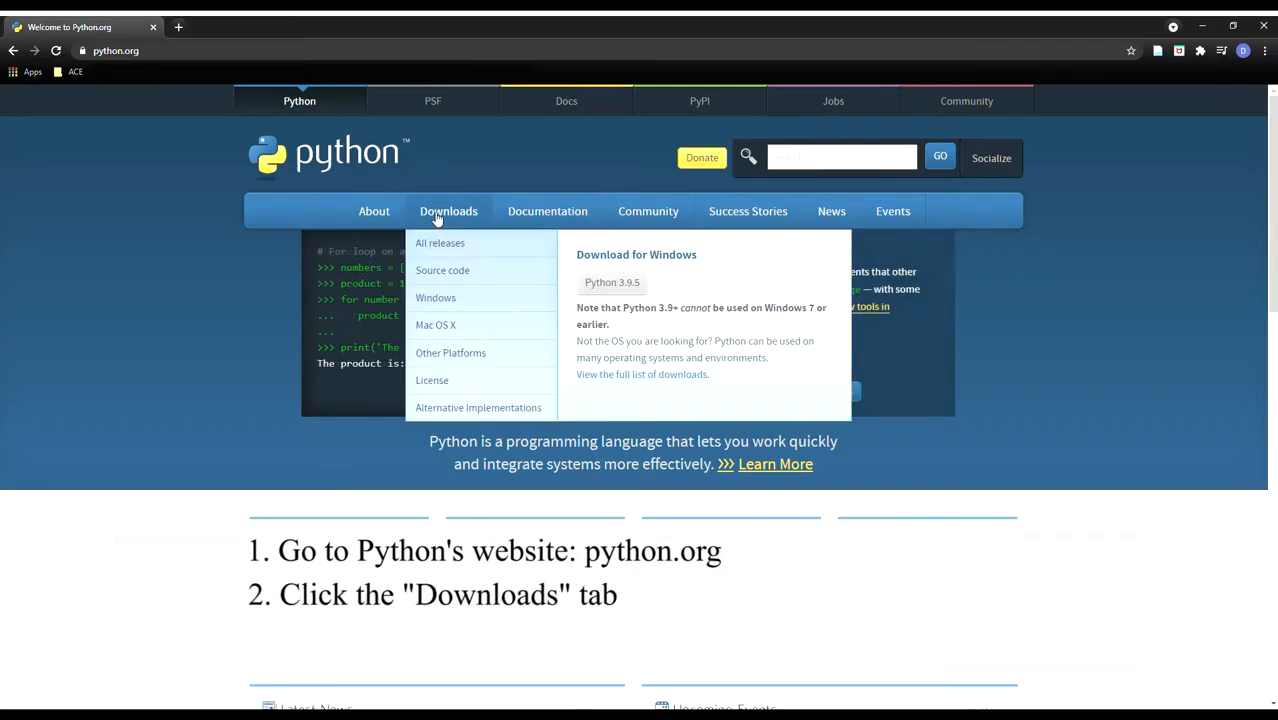
left_click(448, 211)
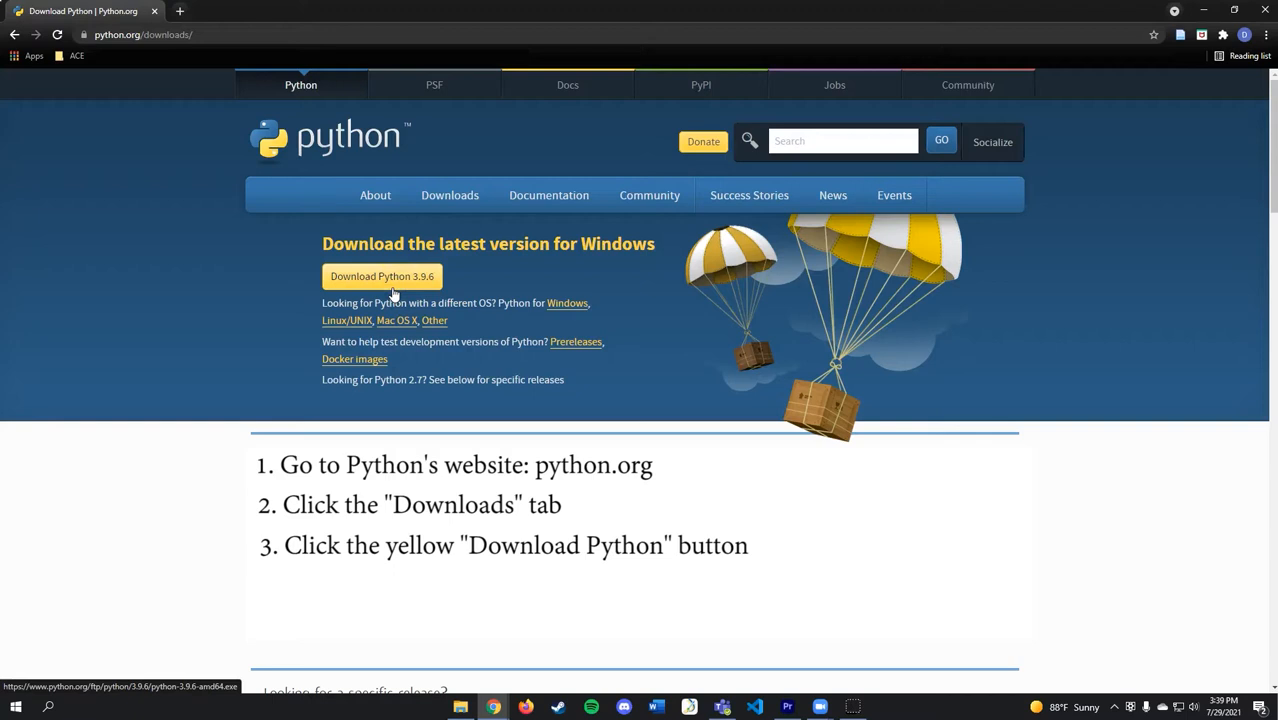
left_click(382, 276)
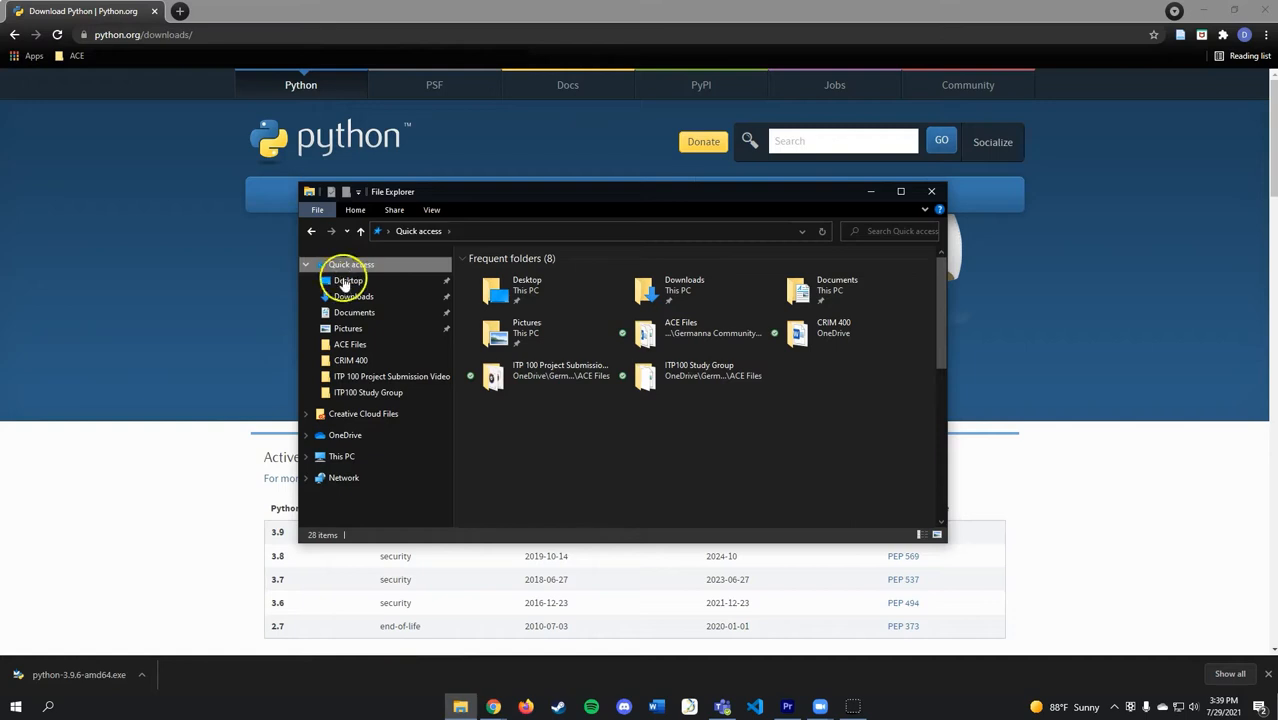
- Run python-3.9.6-amd64 from the Downloads folder
left_click(353, 296)
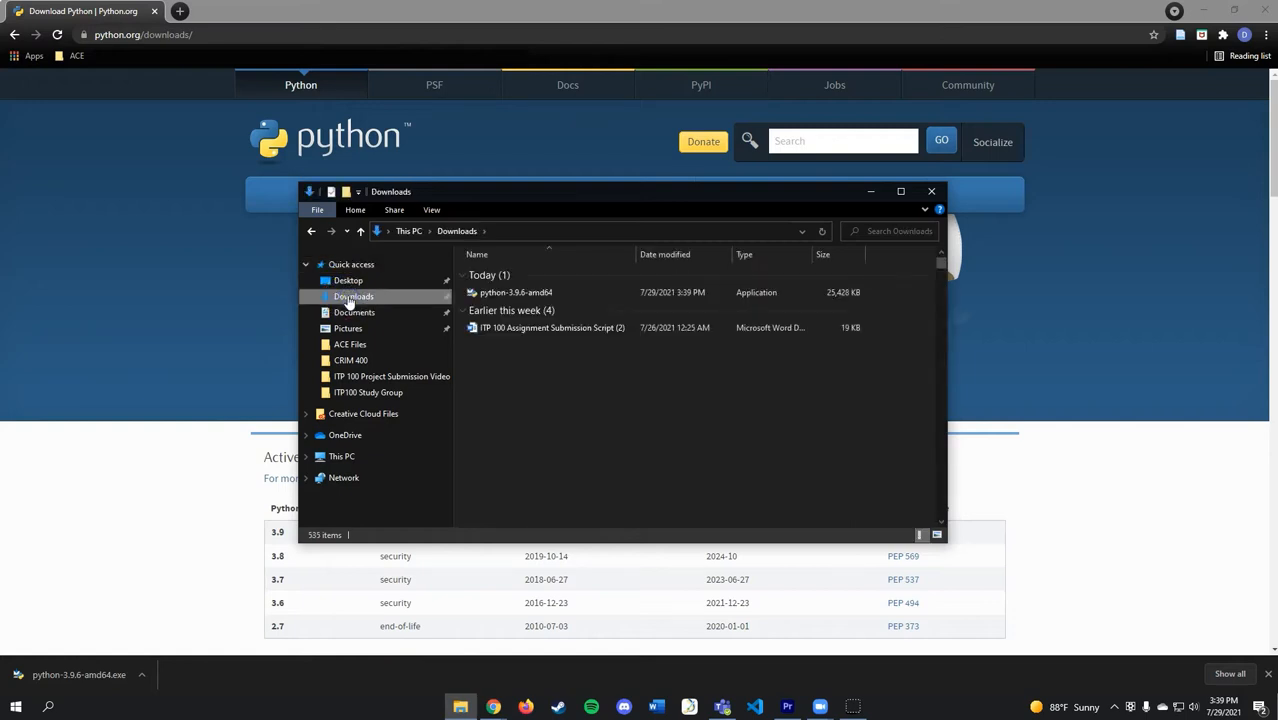
mouse_move(515, 292)
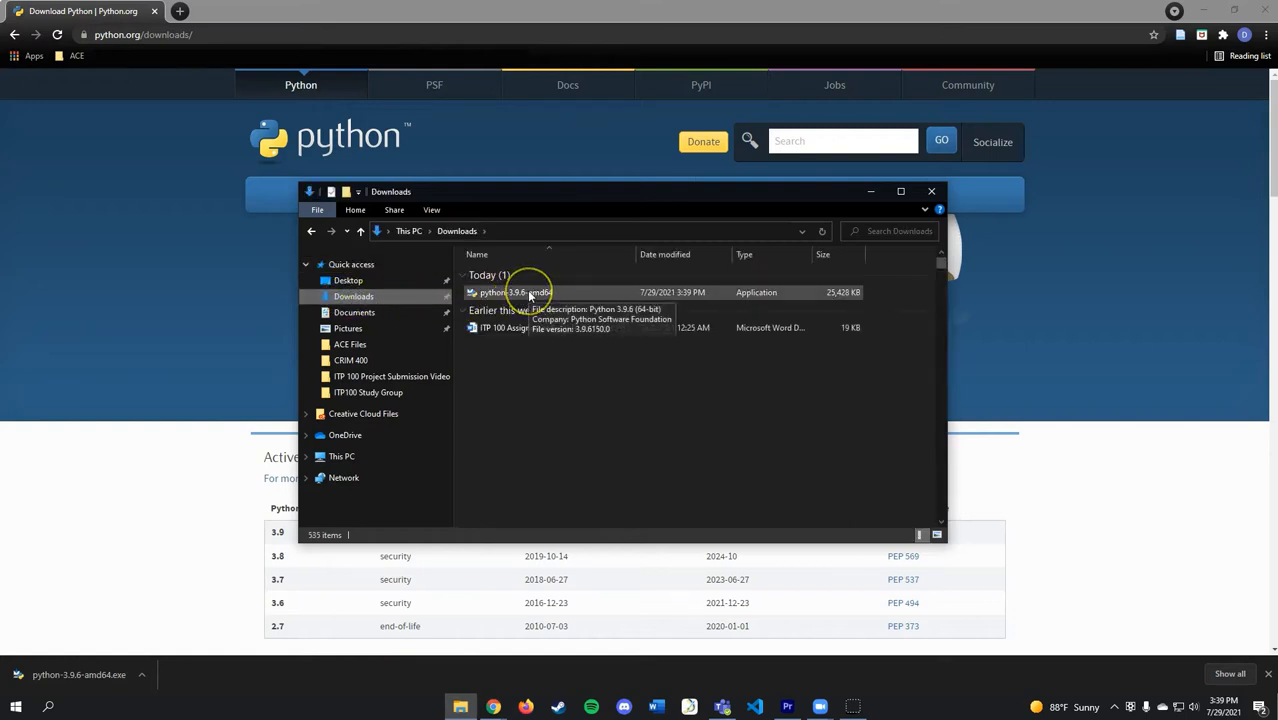
double_click(500, 292)
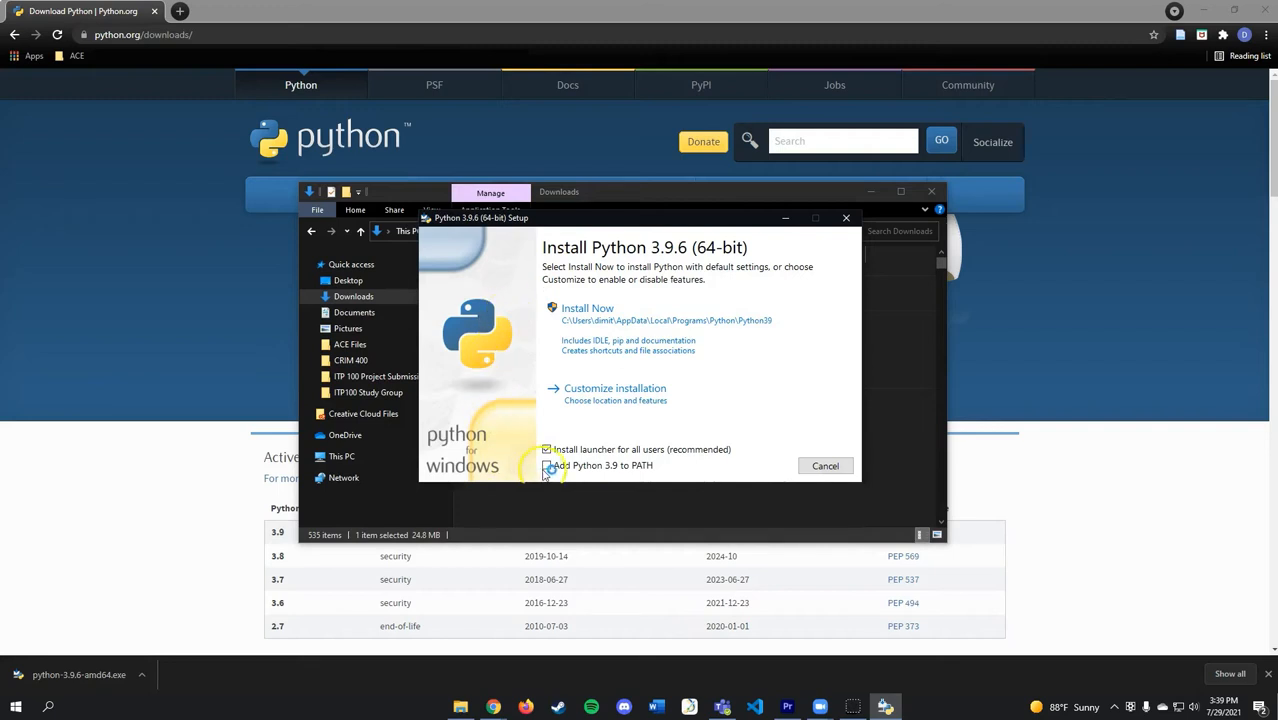
- Install Python 3.9.6 with 'Add Python 3.9 to PATH' ticked, then launch IDLE via search
left_click(547, 465)
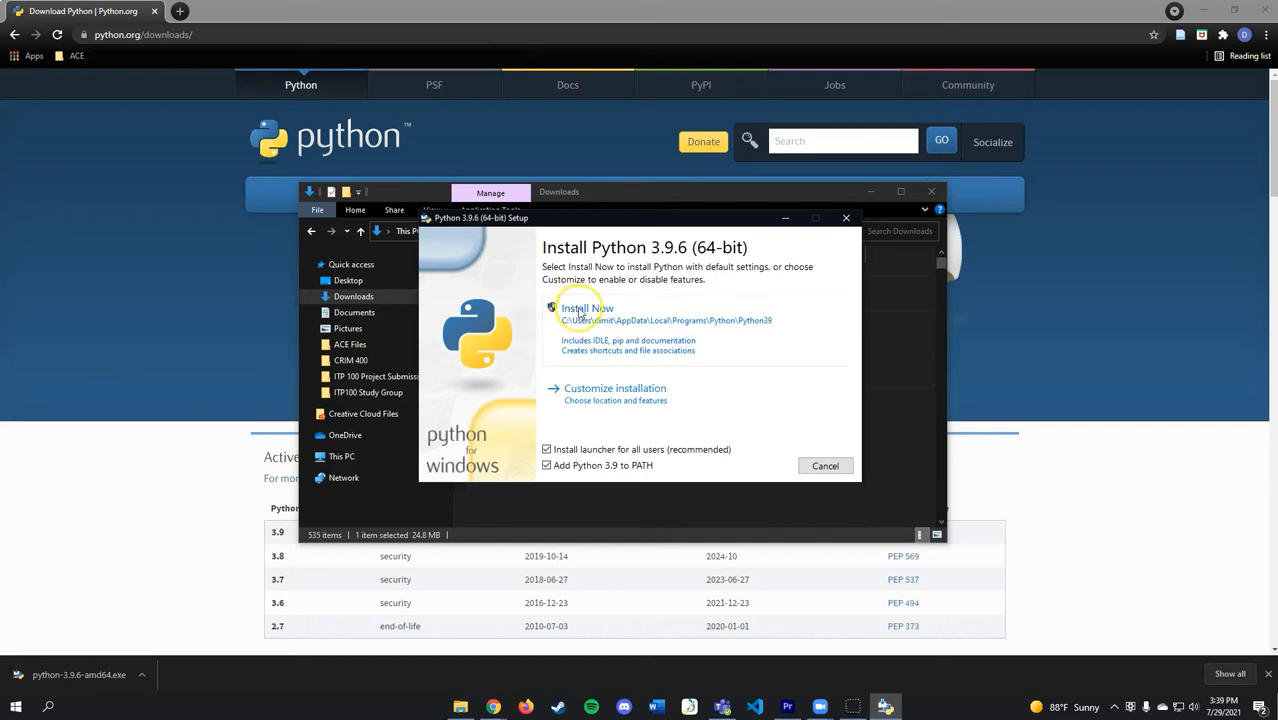
left_click(588, 308)
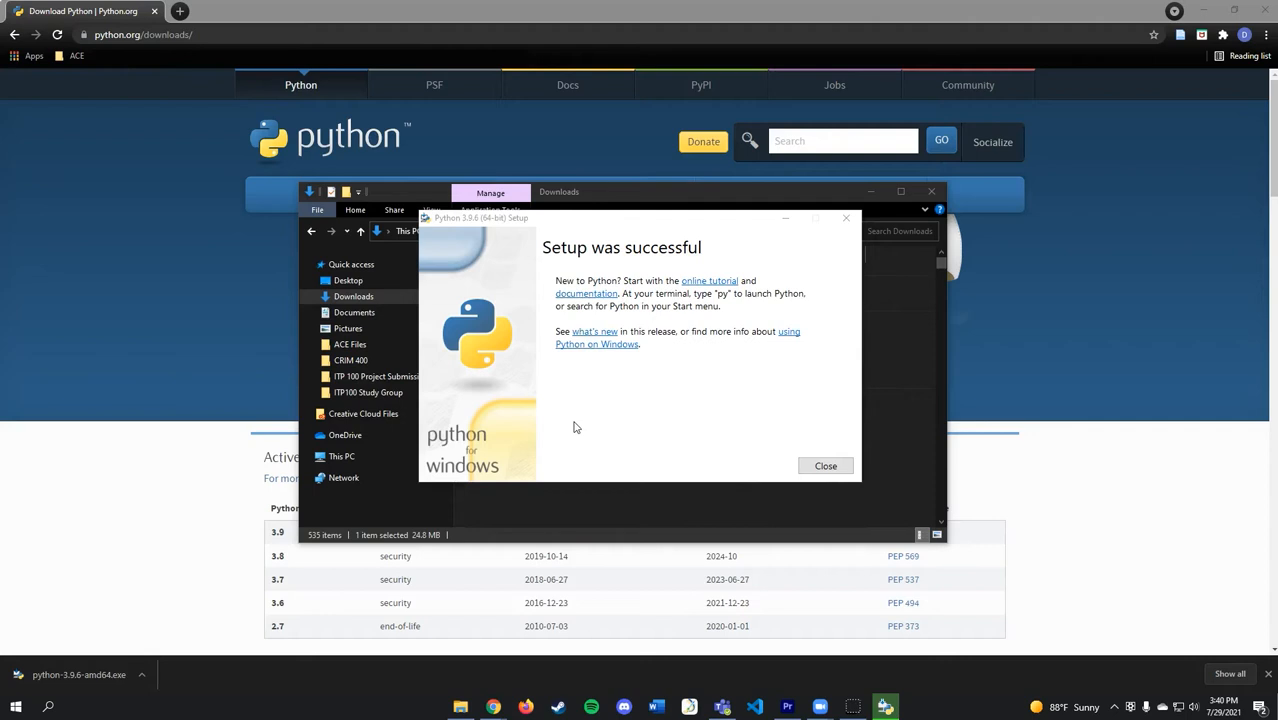
left_click(825, 466)
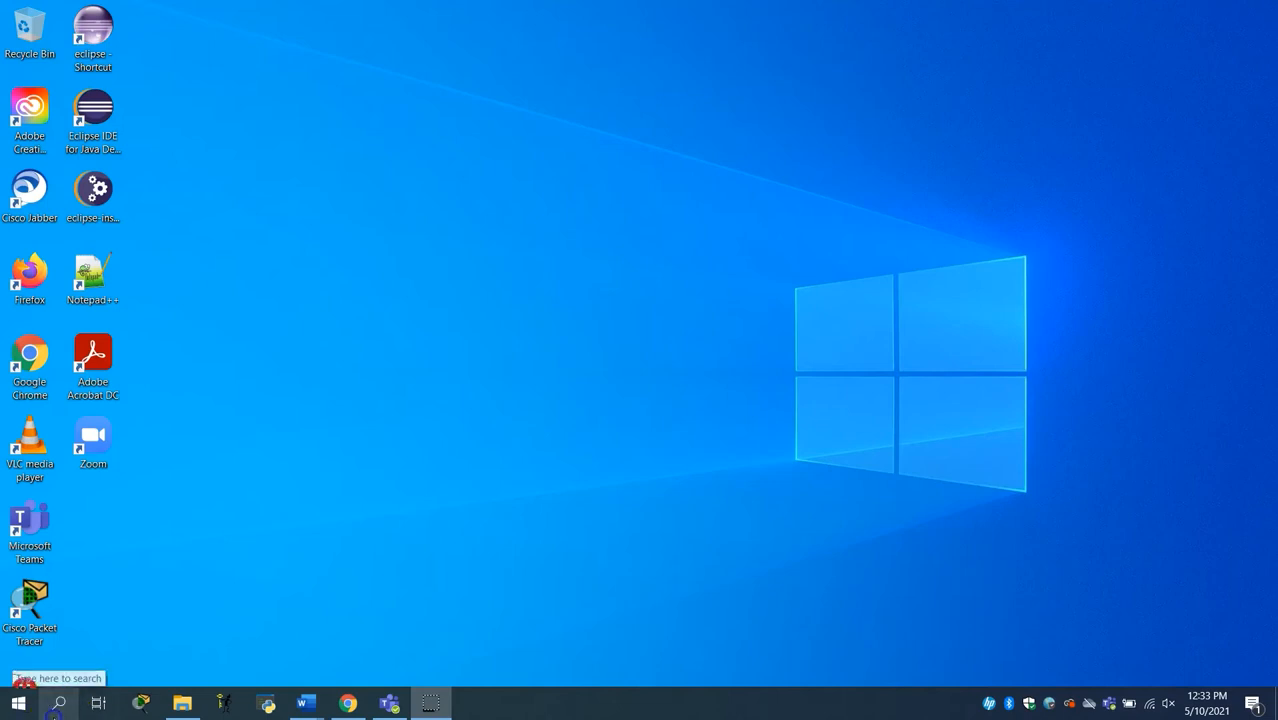
type("idle")
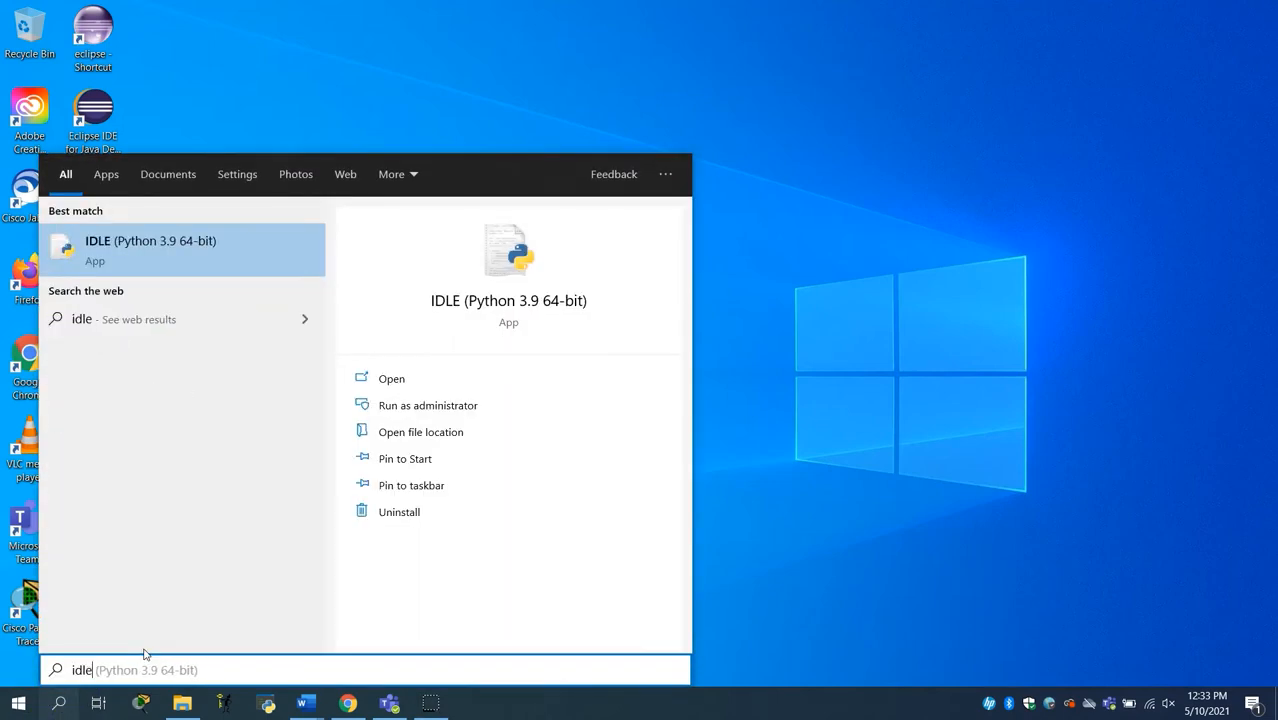
mouse_move(138, 290)
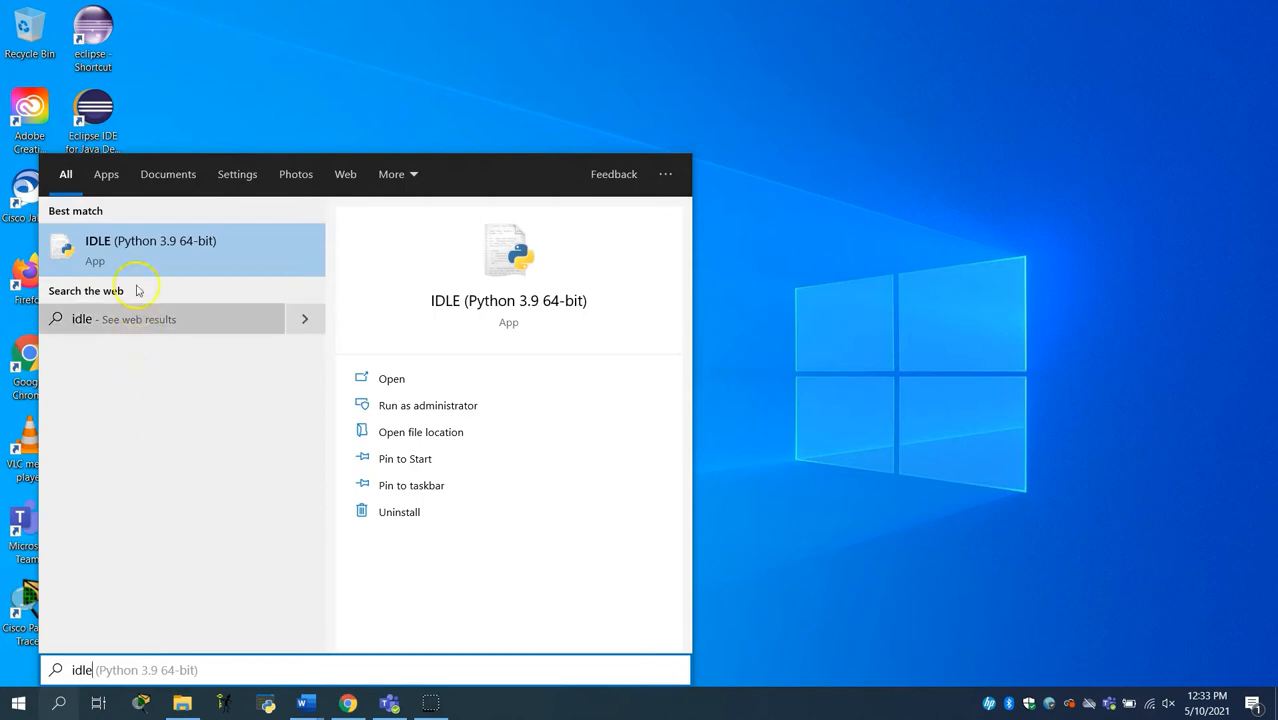
left_click(150, 250)
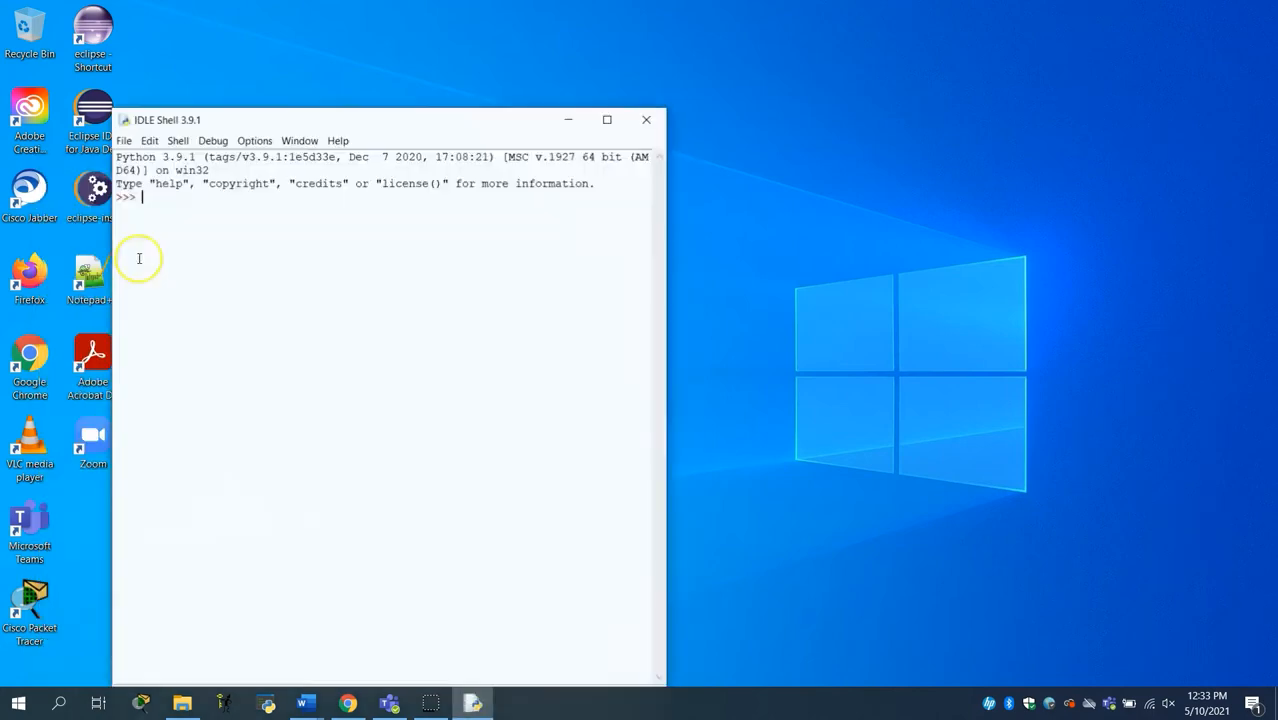
mouse_move(174, 252)
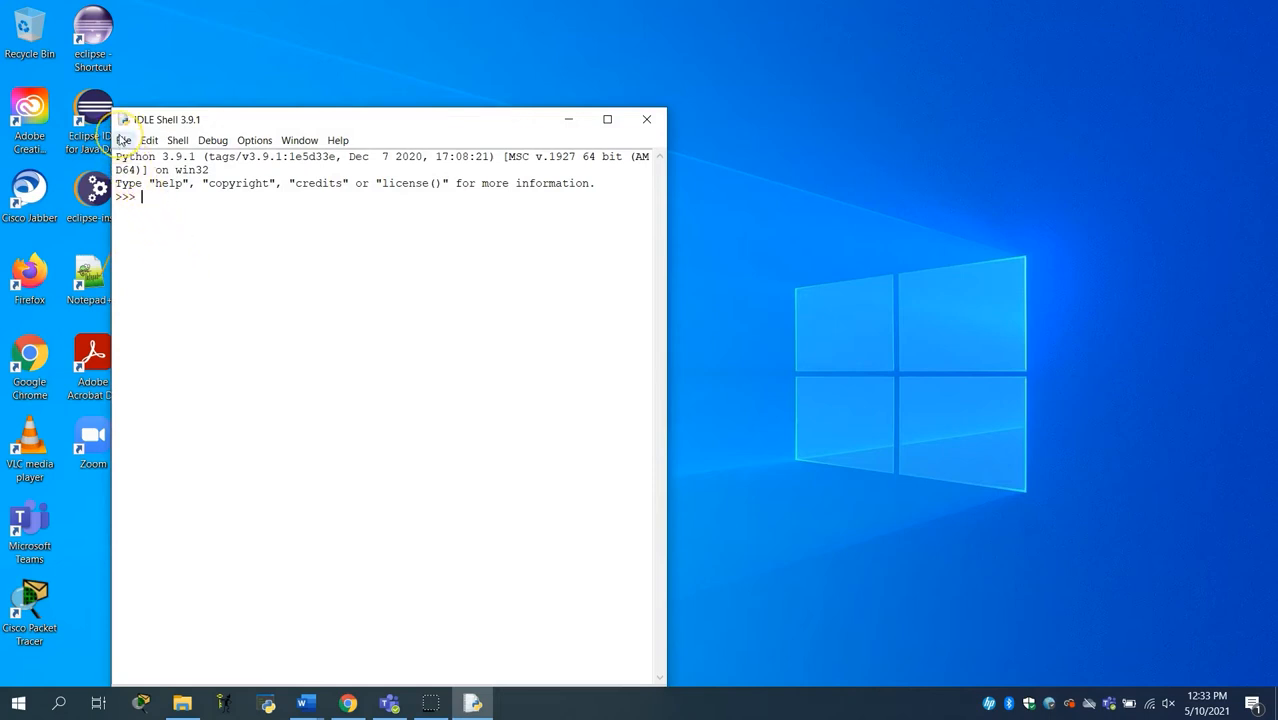
- Create a new blank script window from the IDLE shell's File menu
left_click(126, 140)
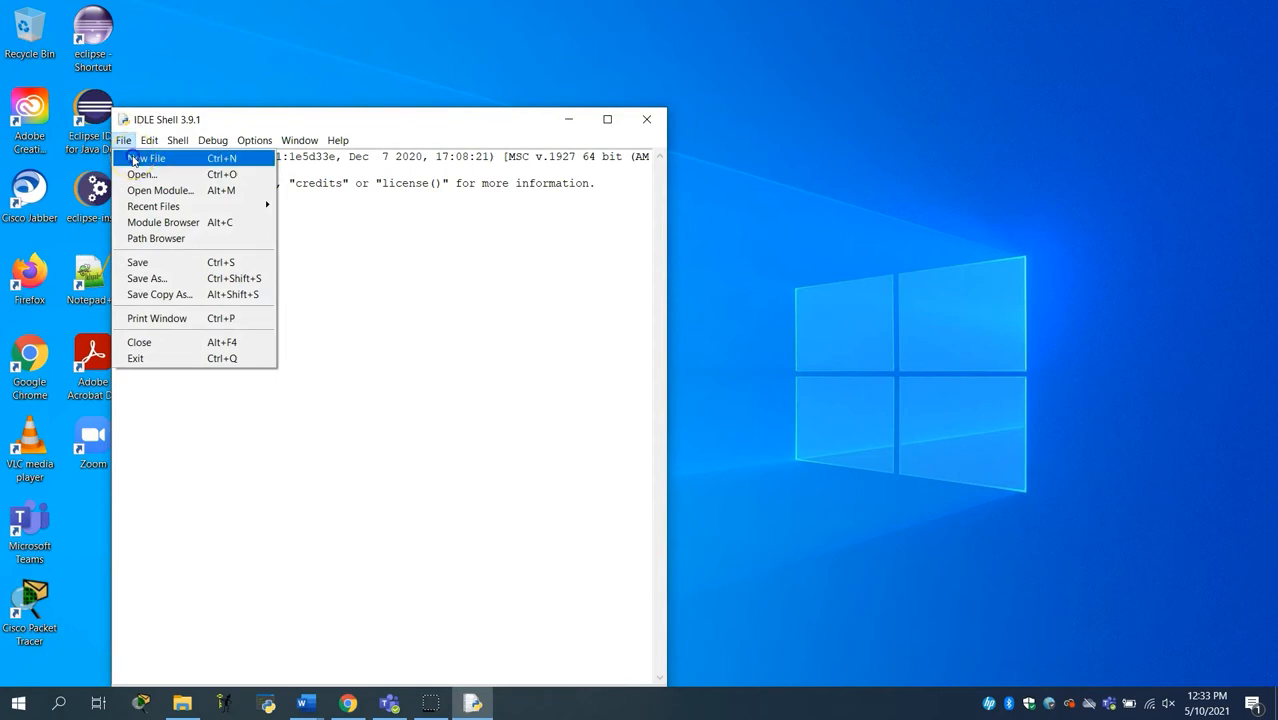
left_click(148, 158)
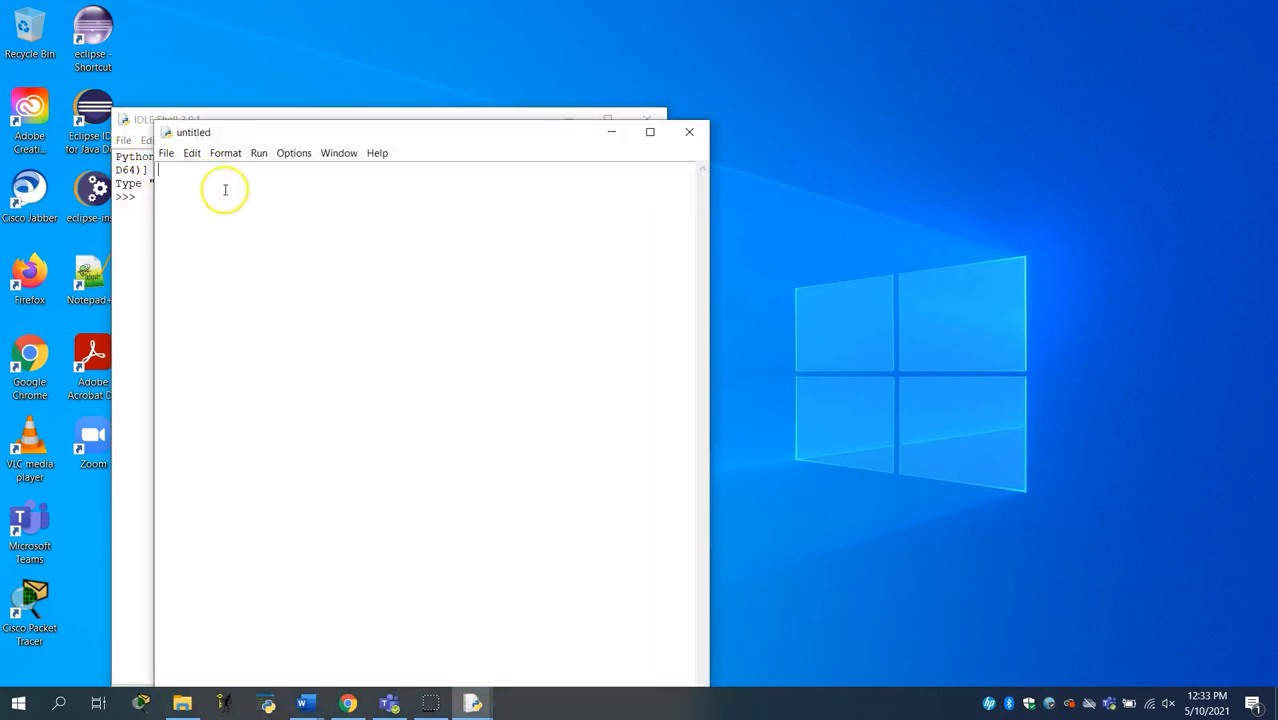
mouse_move(254, 209)
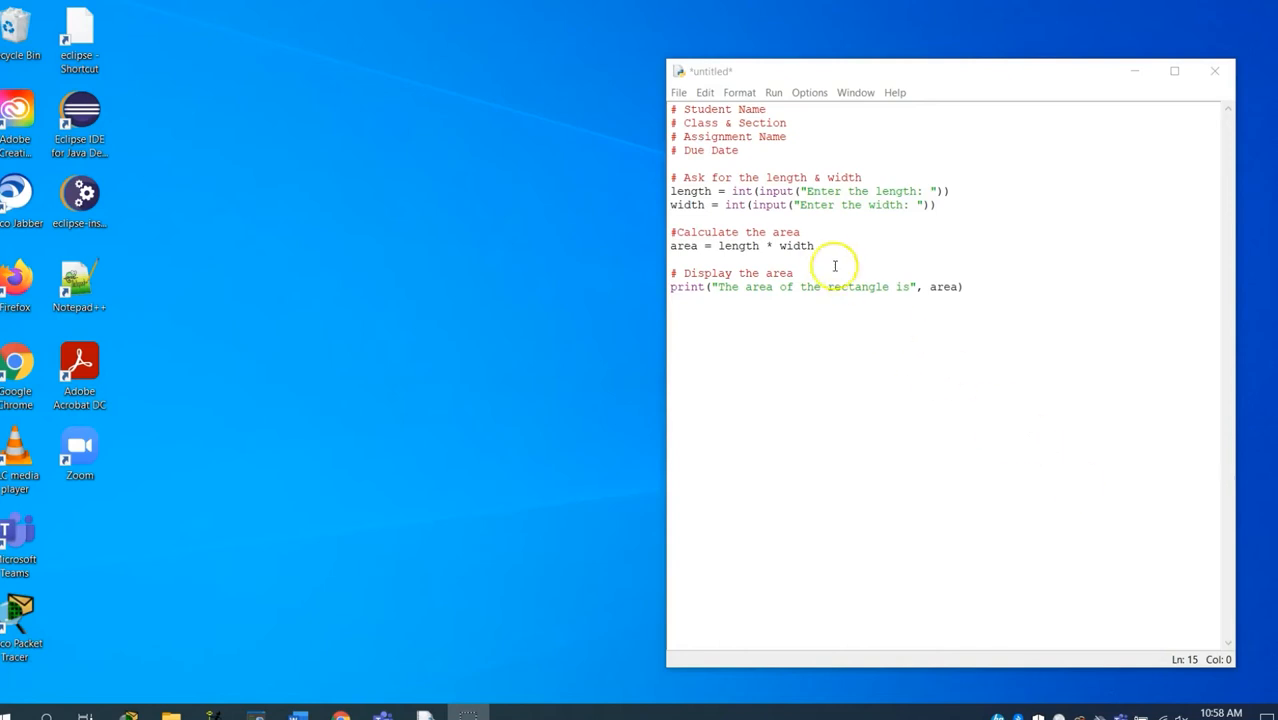
- Save the area script as example1.py in Documents\Projects
left_click(679, 92)
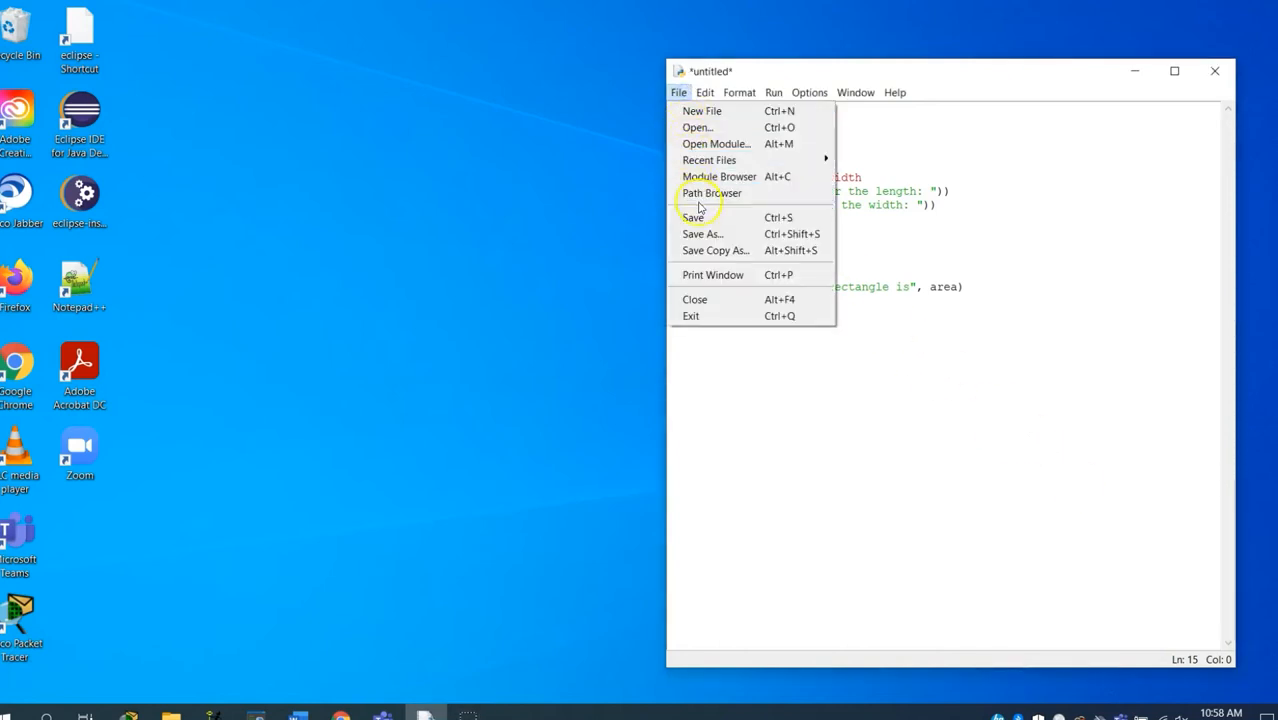
left_click(702, 233)
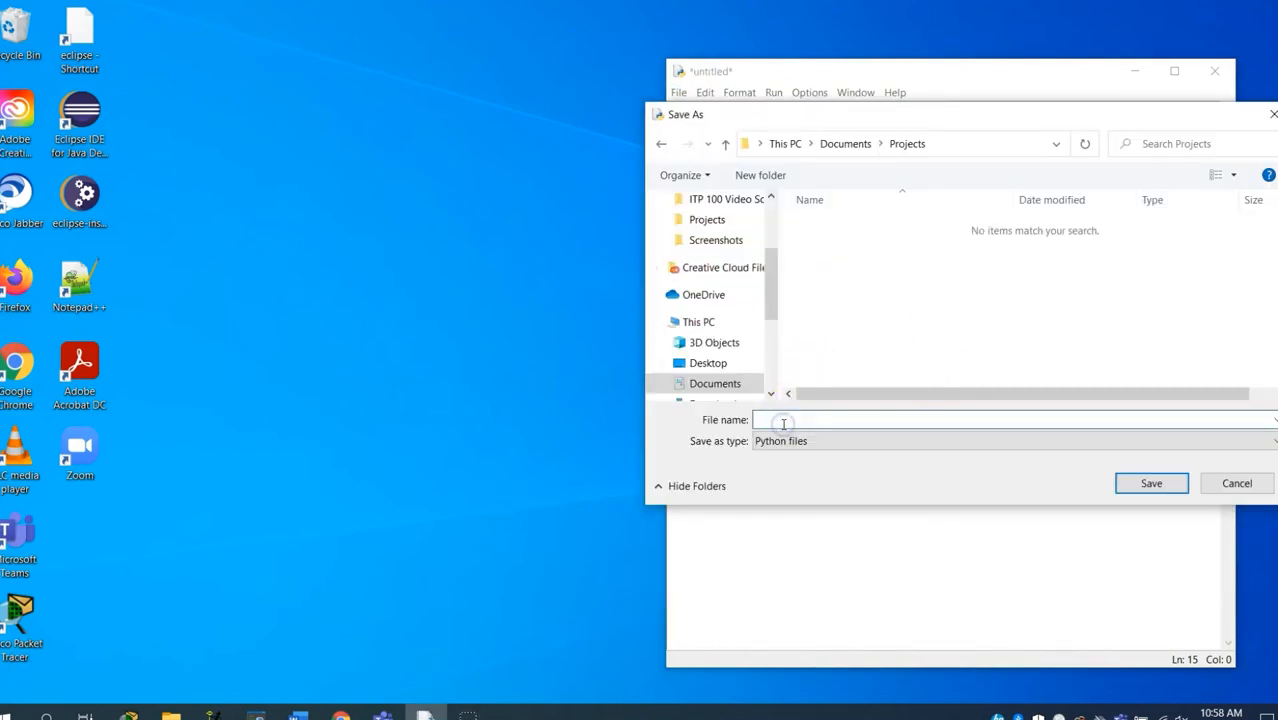
type("example1.py")
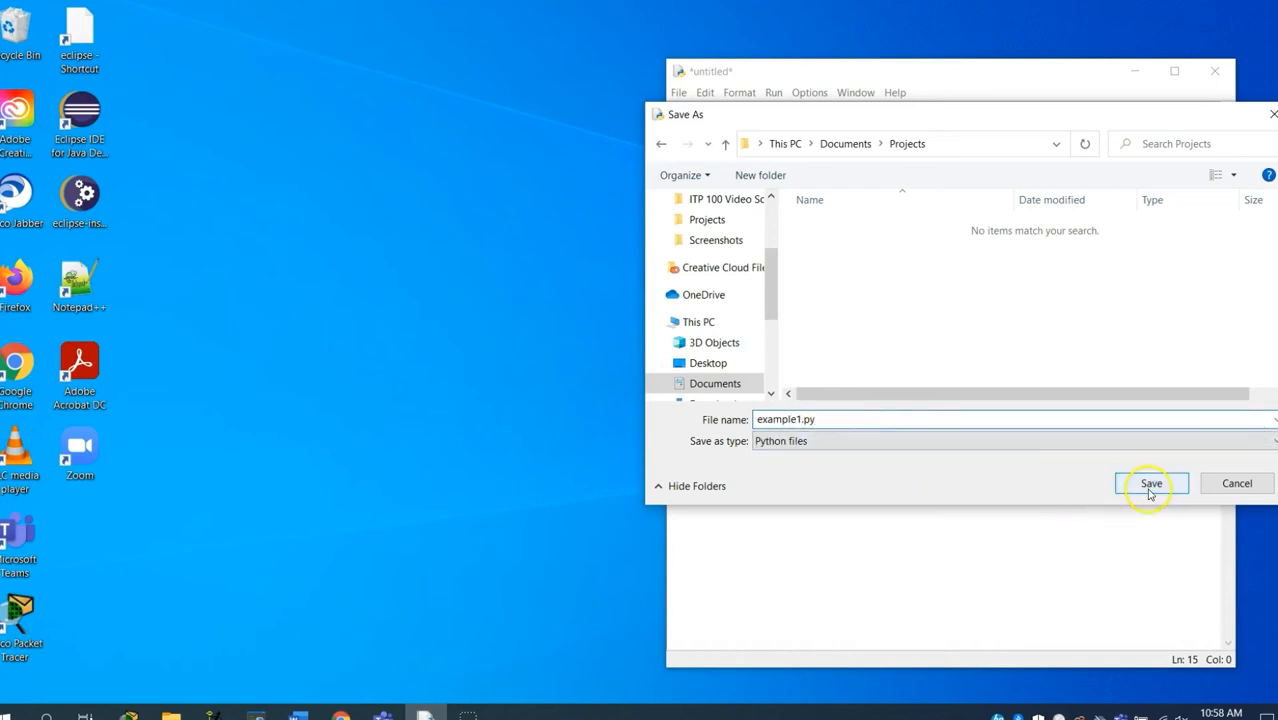
left_click(1151, 483)
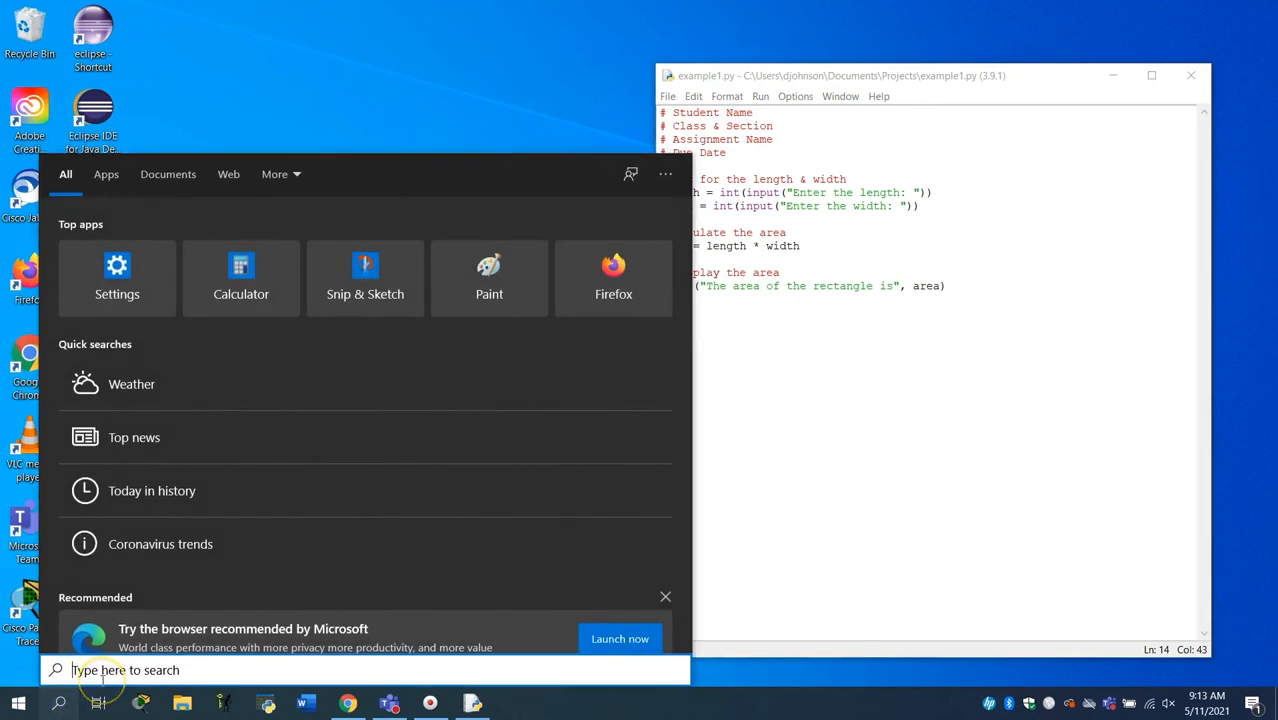
- Launch Notepad and select the area program's code
type("notepad")
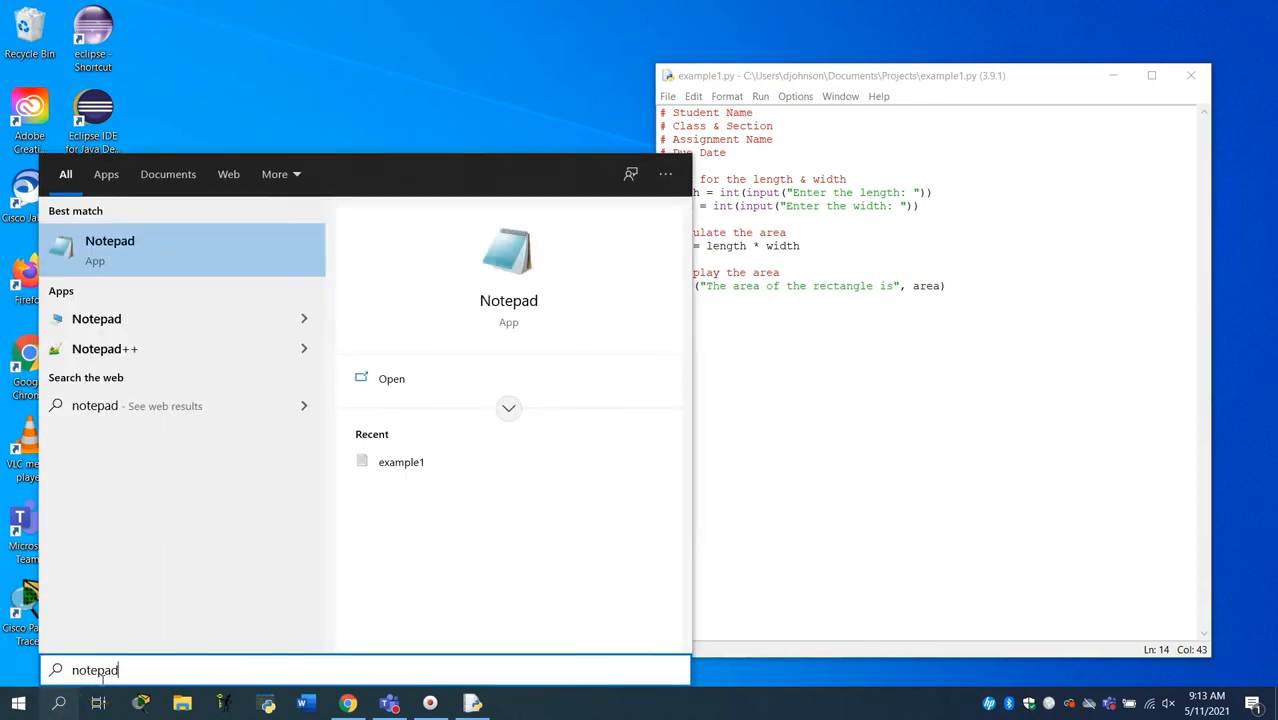
left_click(110, 250)
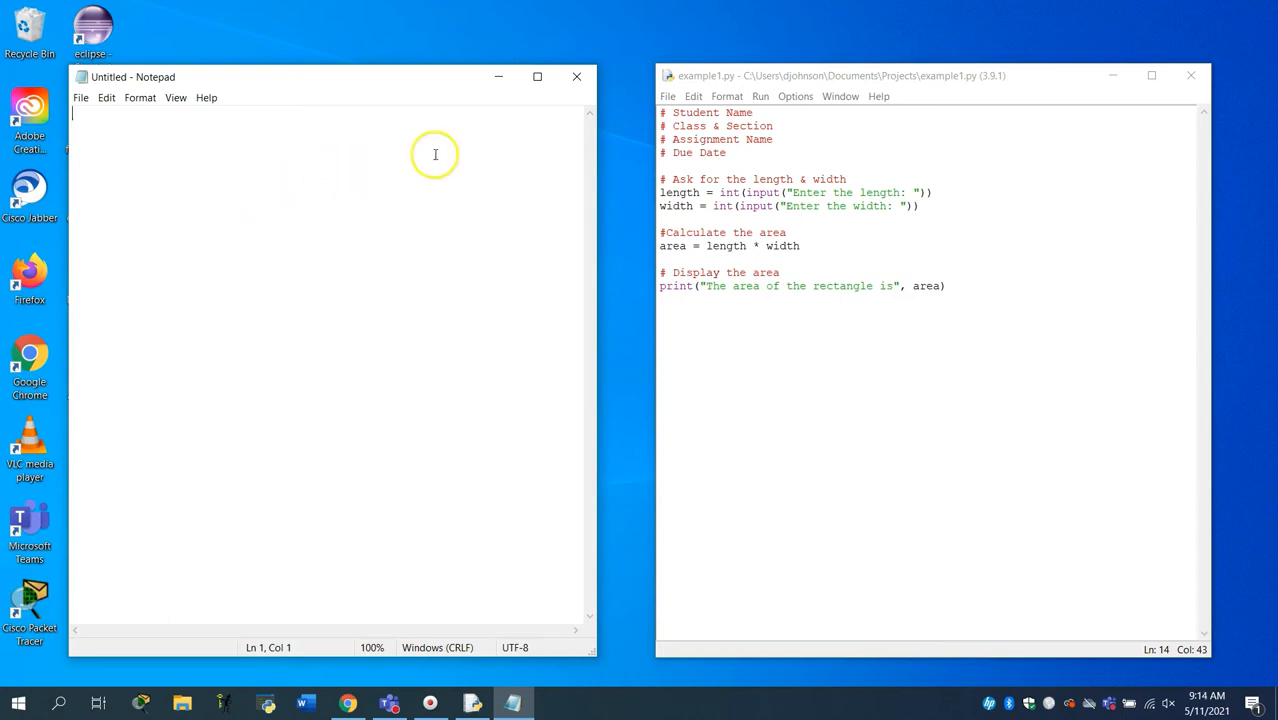
left_click_drag(660, 112, 790, 192)
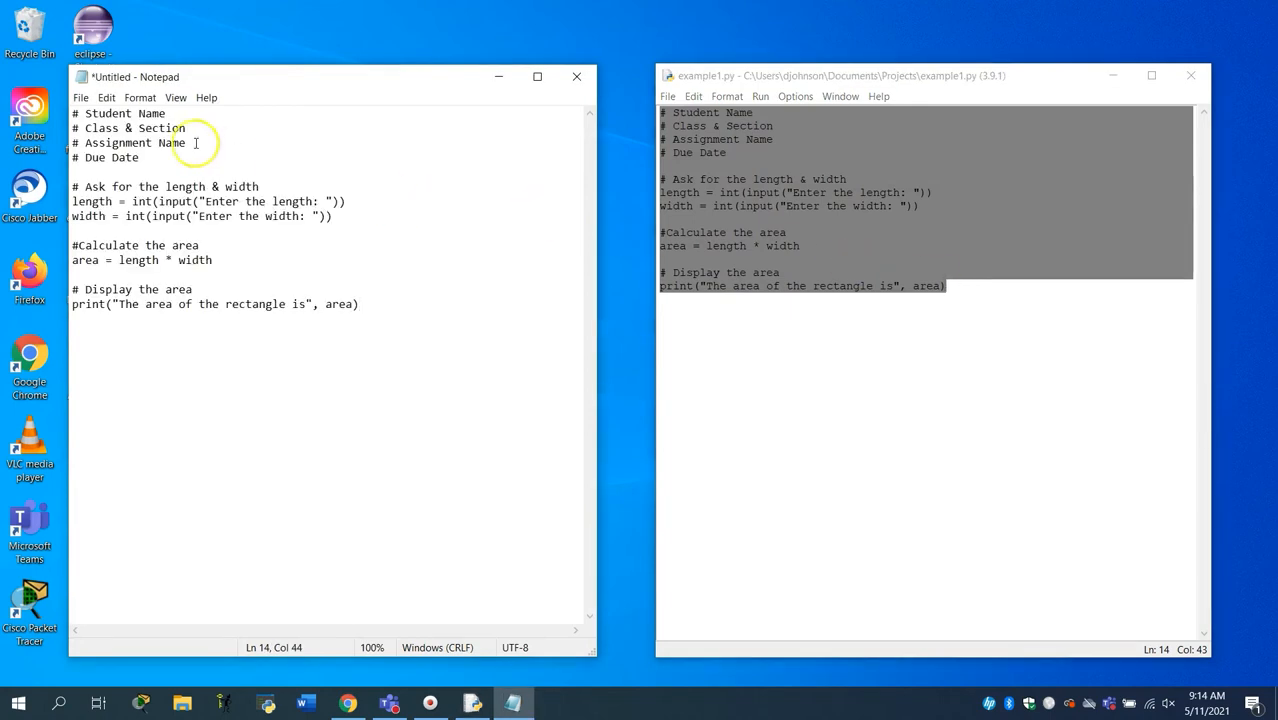
- Save the Notepad text as example1.txt in the Projects folder
left_click(80, 97)
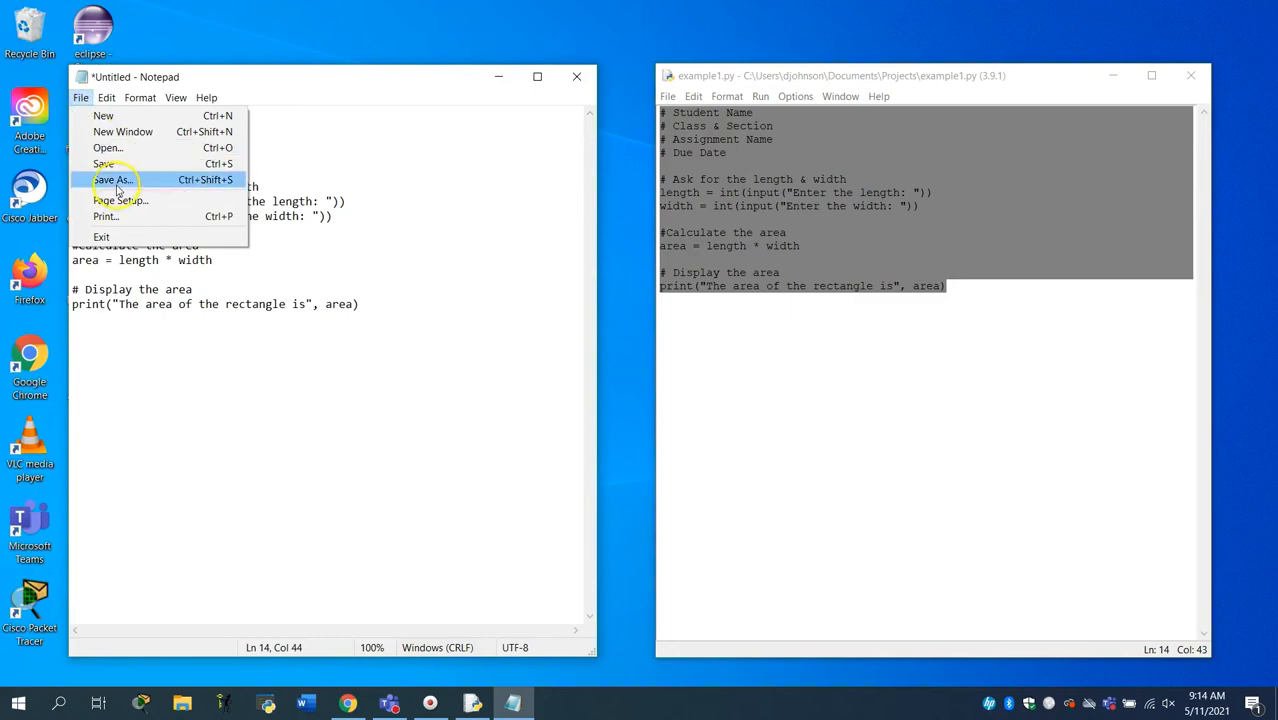
left_click(112, 179)
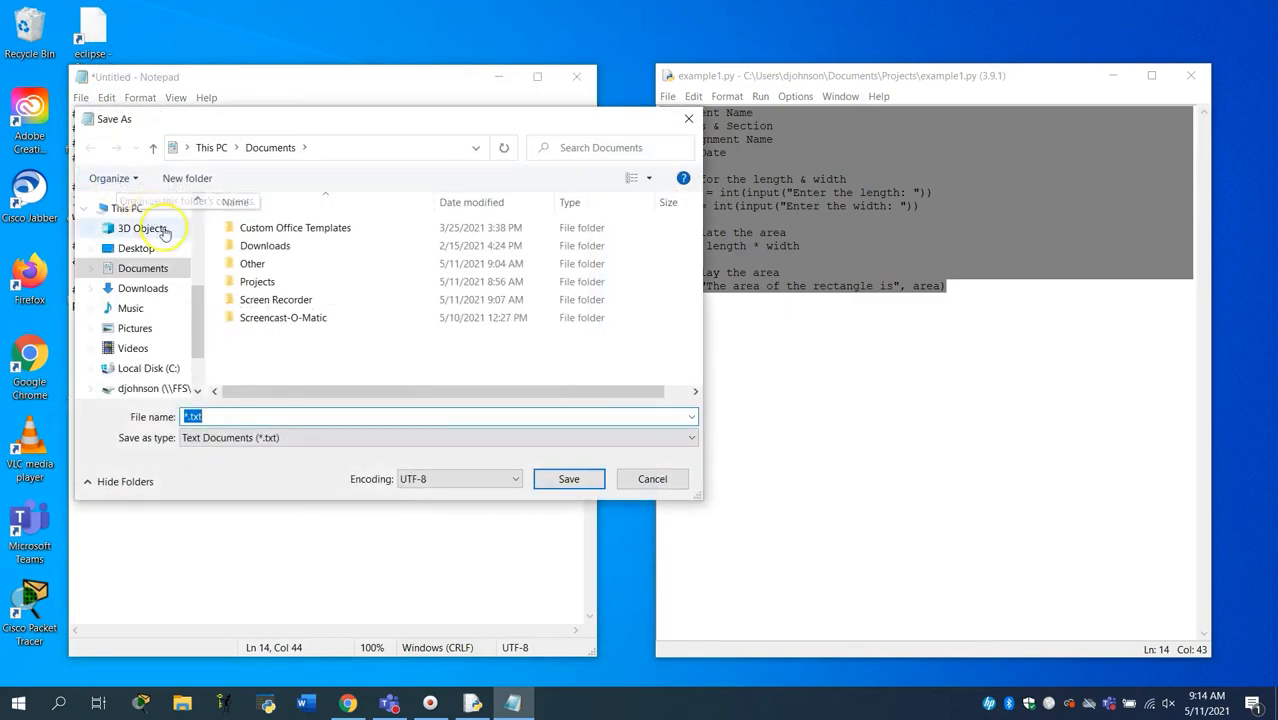
double_click(257, 281)
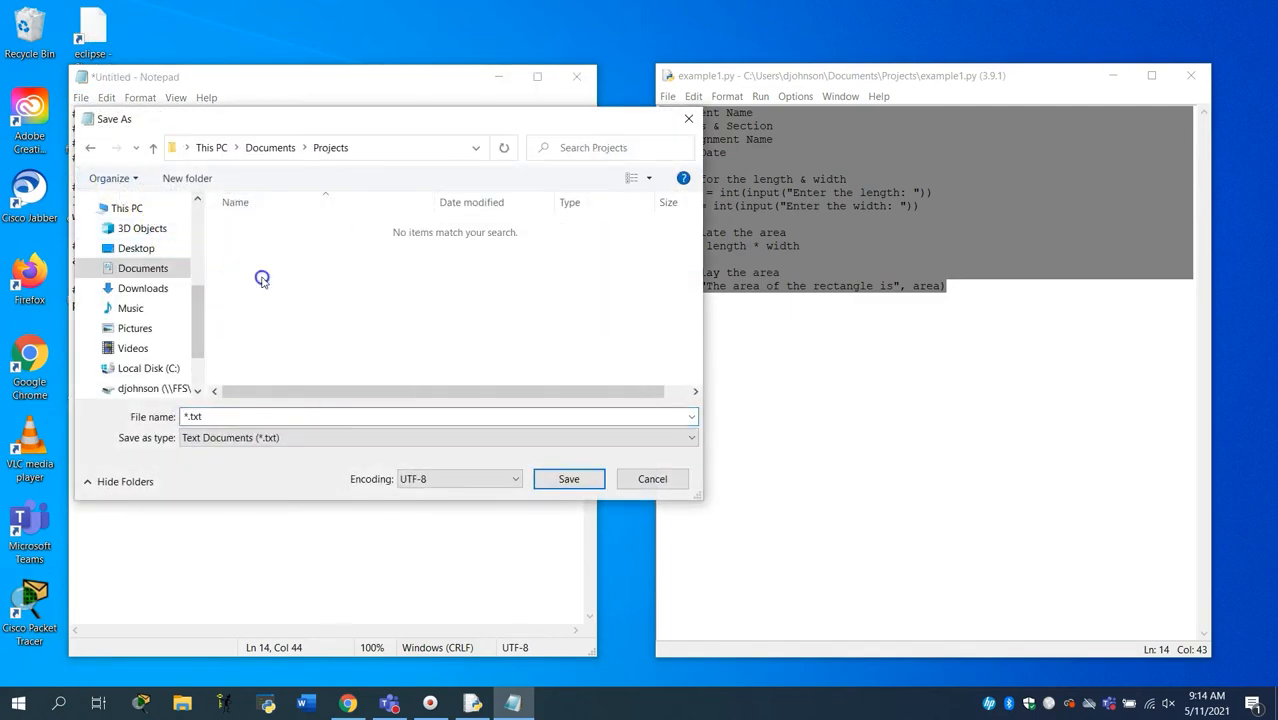
type("example1")
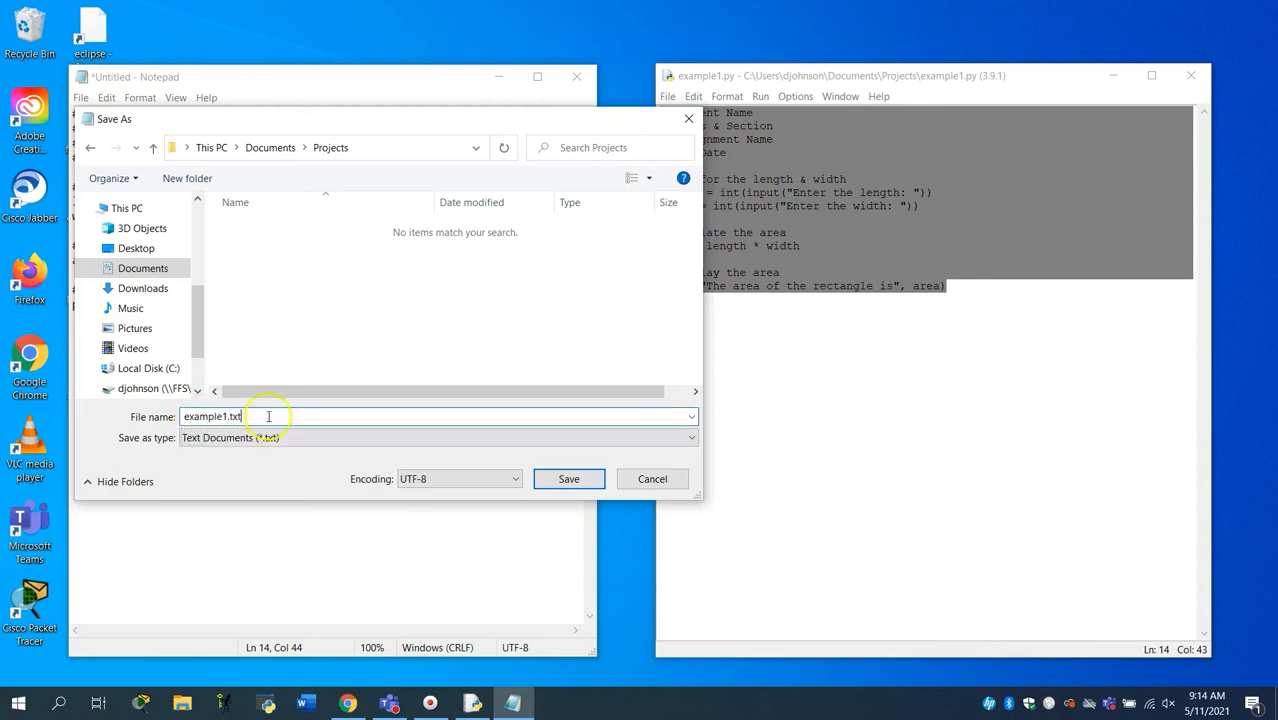
left_click(568, 478)
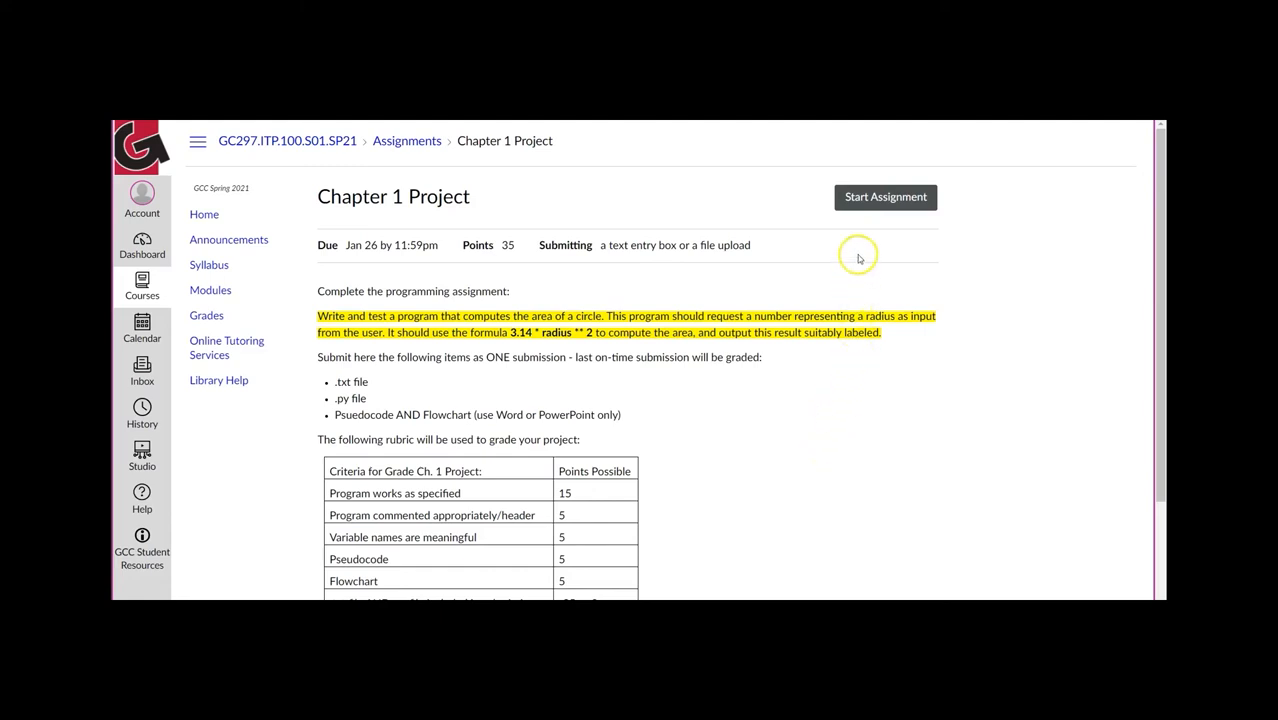
- Start the assignment and upload the pseudocode and flowchart document
left_click(884, 196)
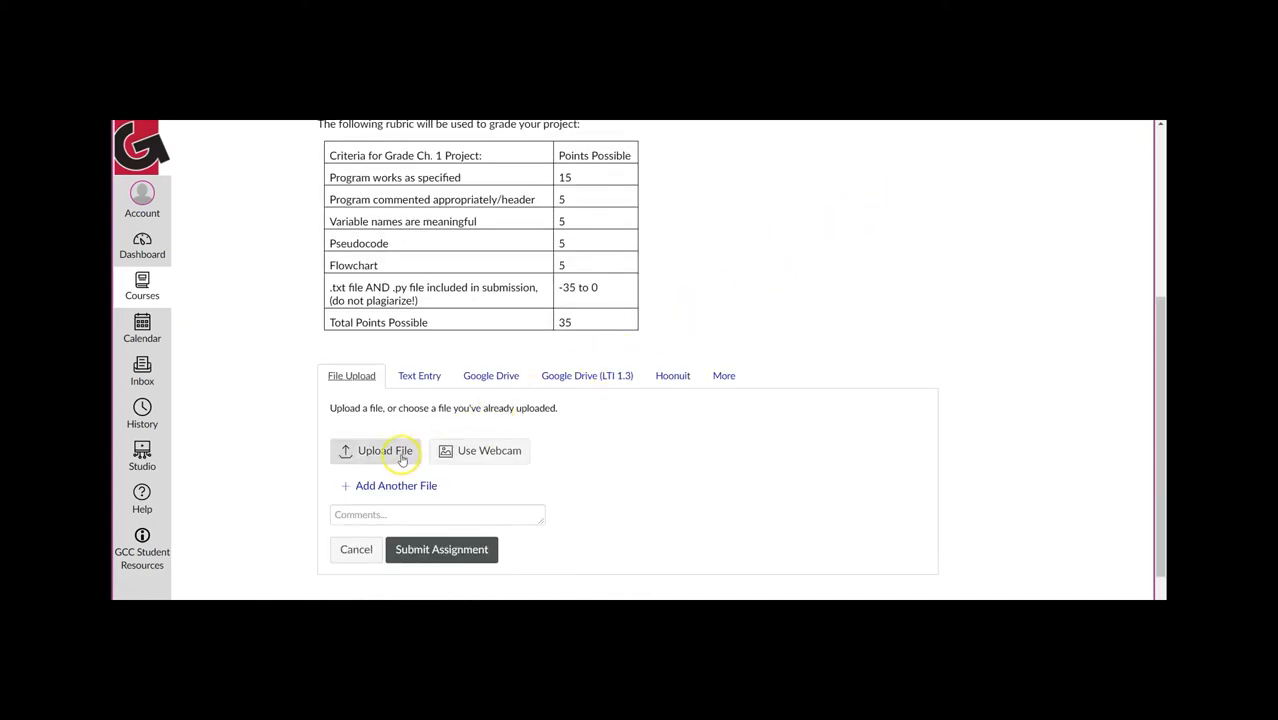
left_click(375, 450)
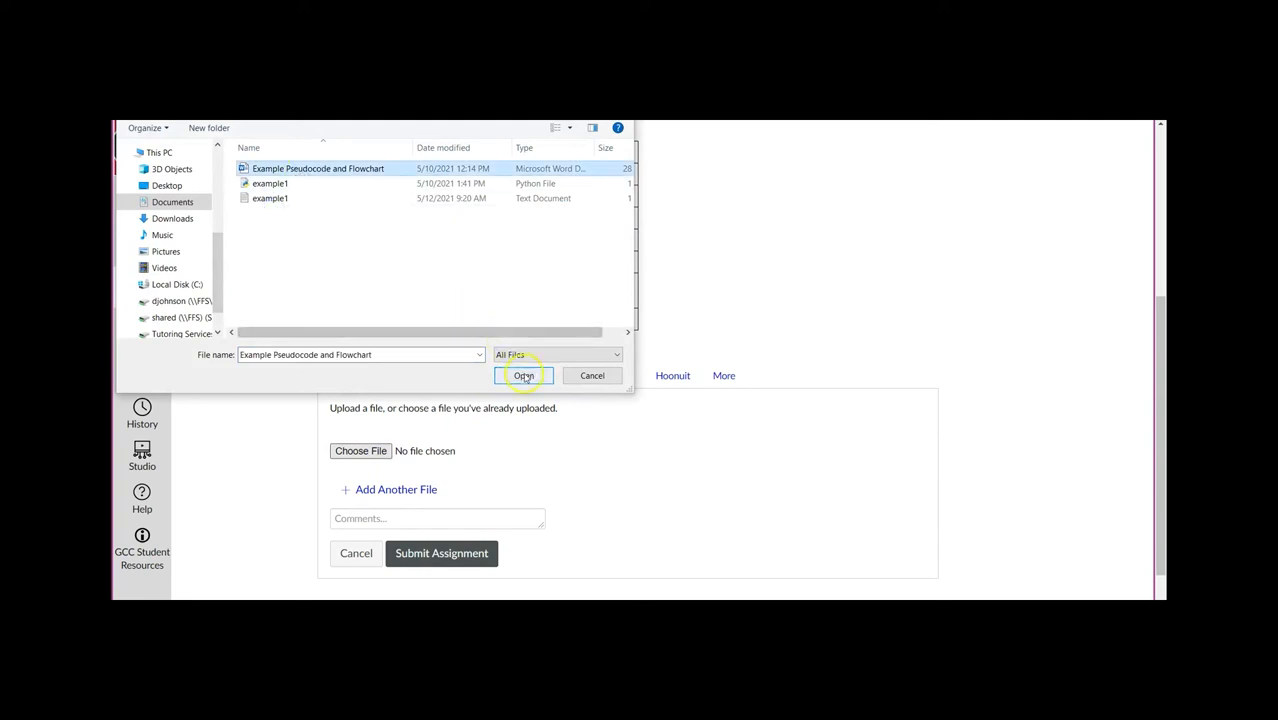
left_click(523, 375)
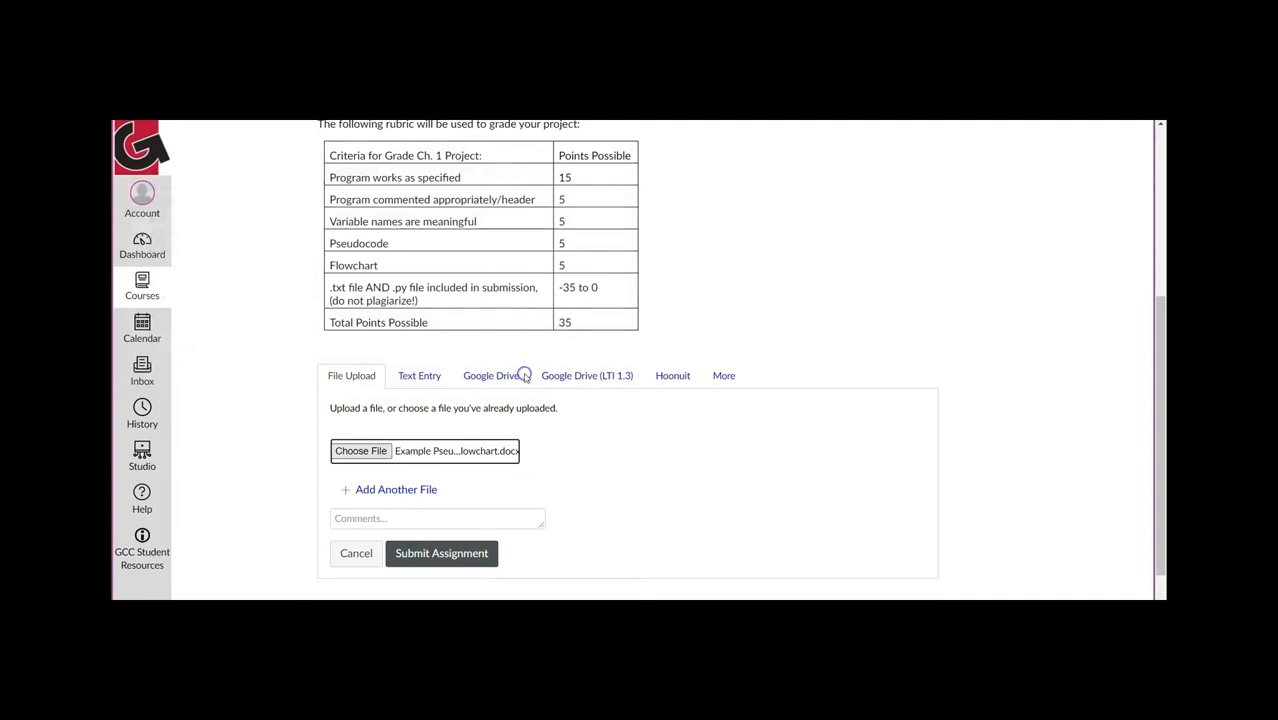
- Attach example1.py and example1.txt as the second and third files
left_click(396, 489)
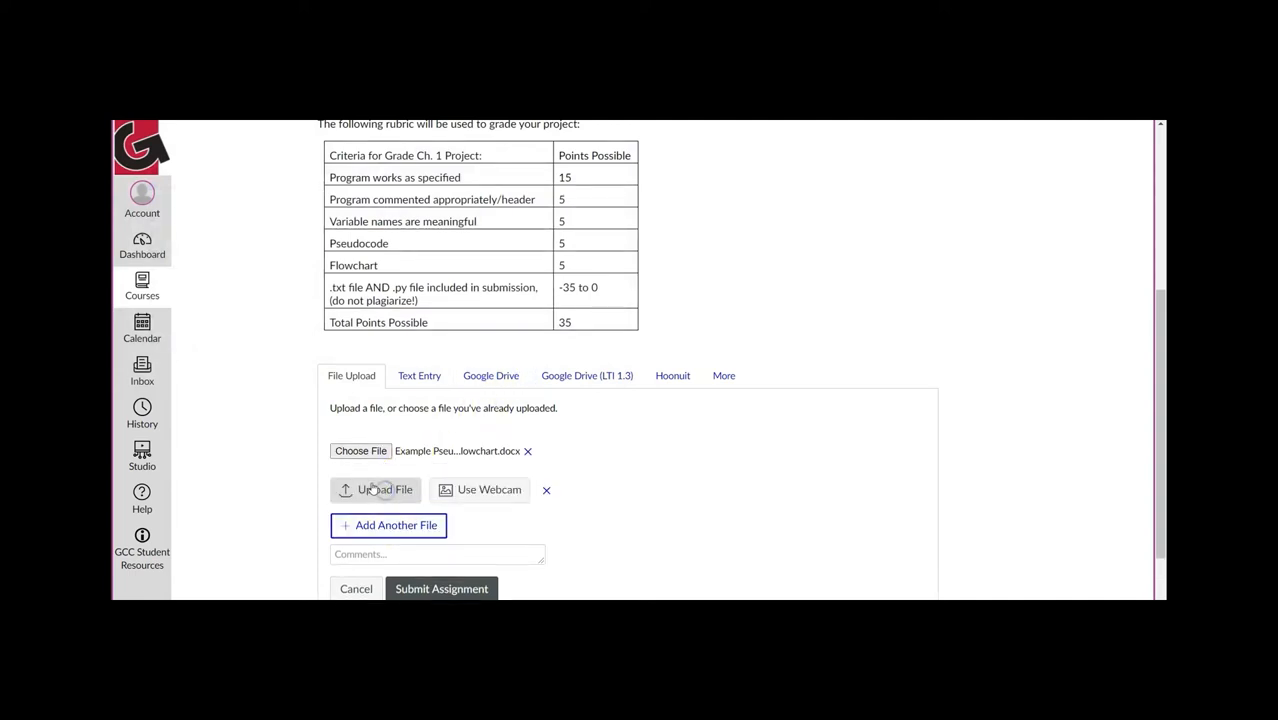
left_click(360, 489)
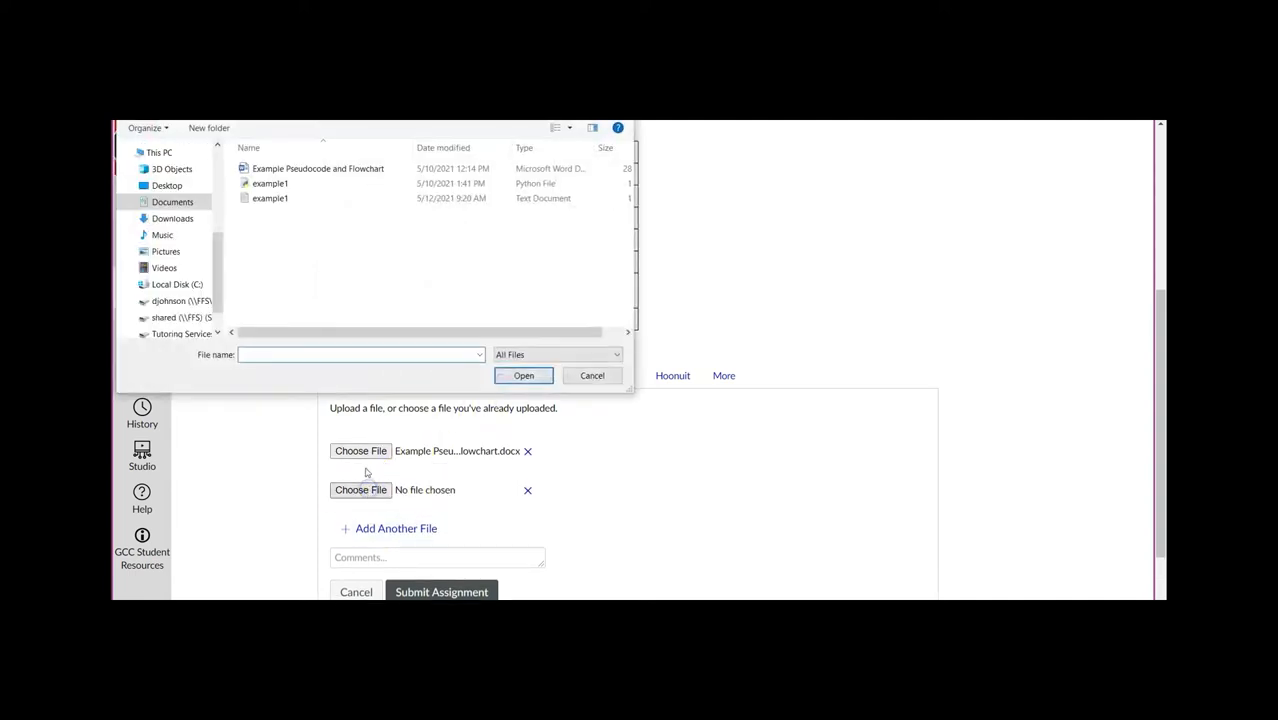
left_click(270, 183)
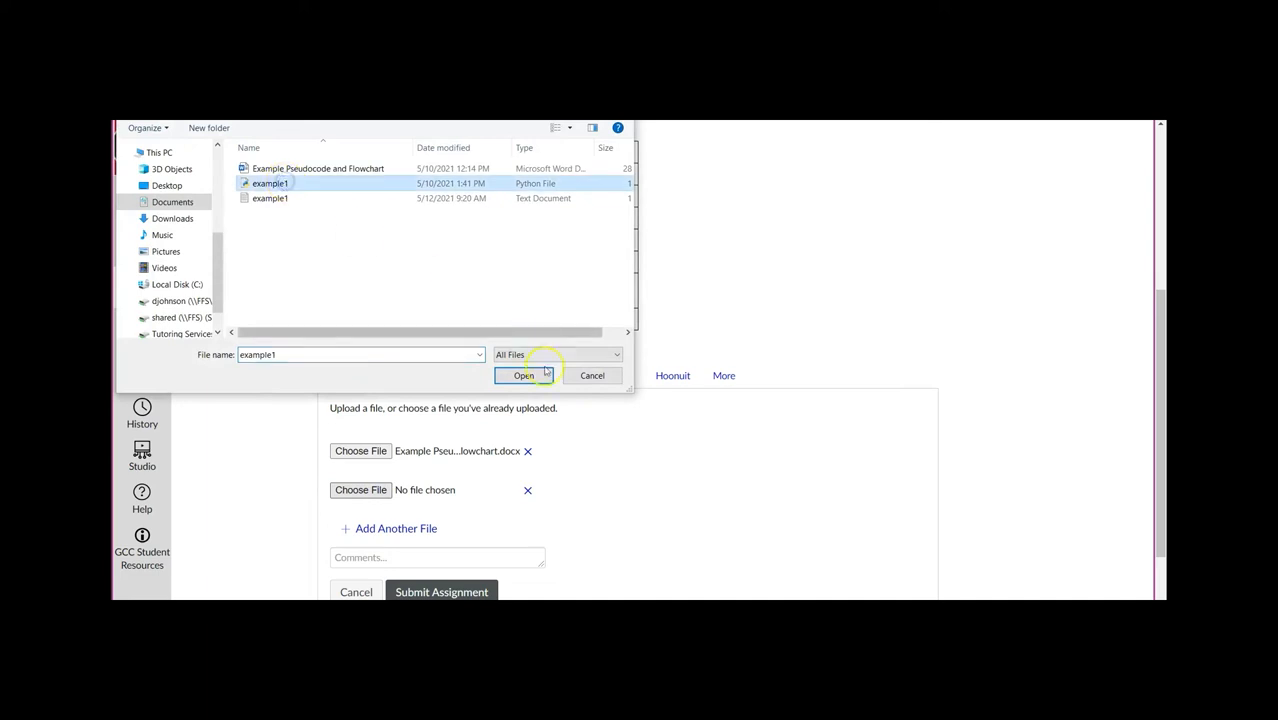
left_click(524, 375)
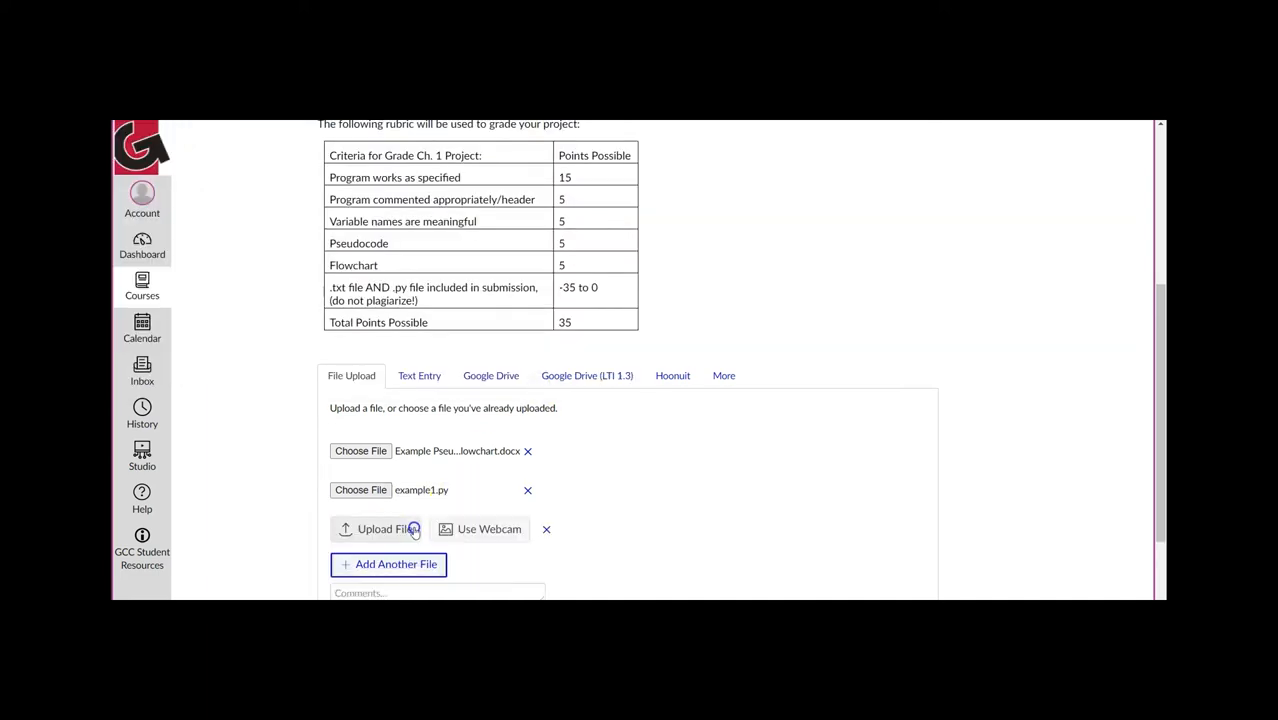
left_click(377, 529)
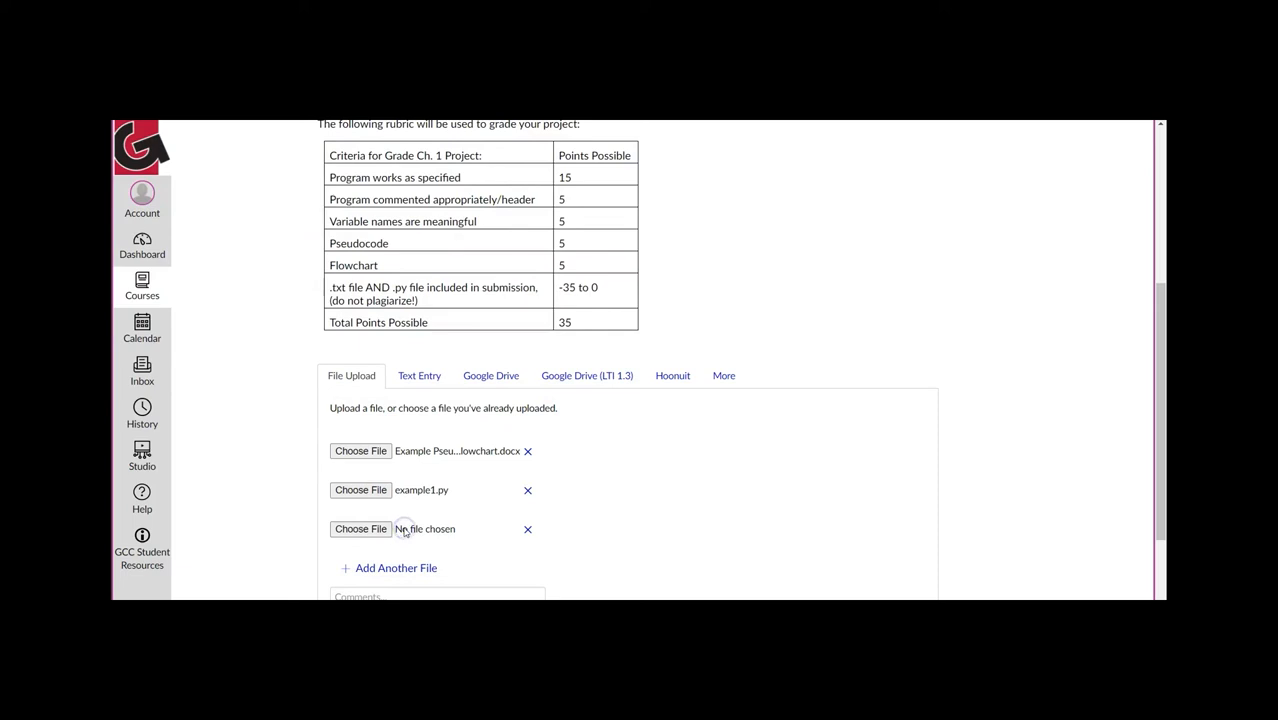
left_click(360, 528)
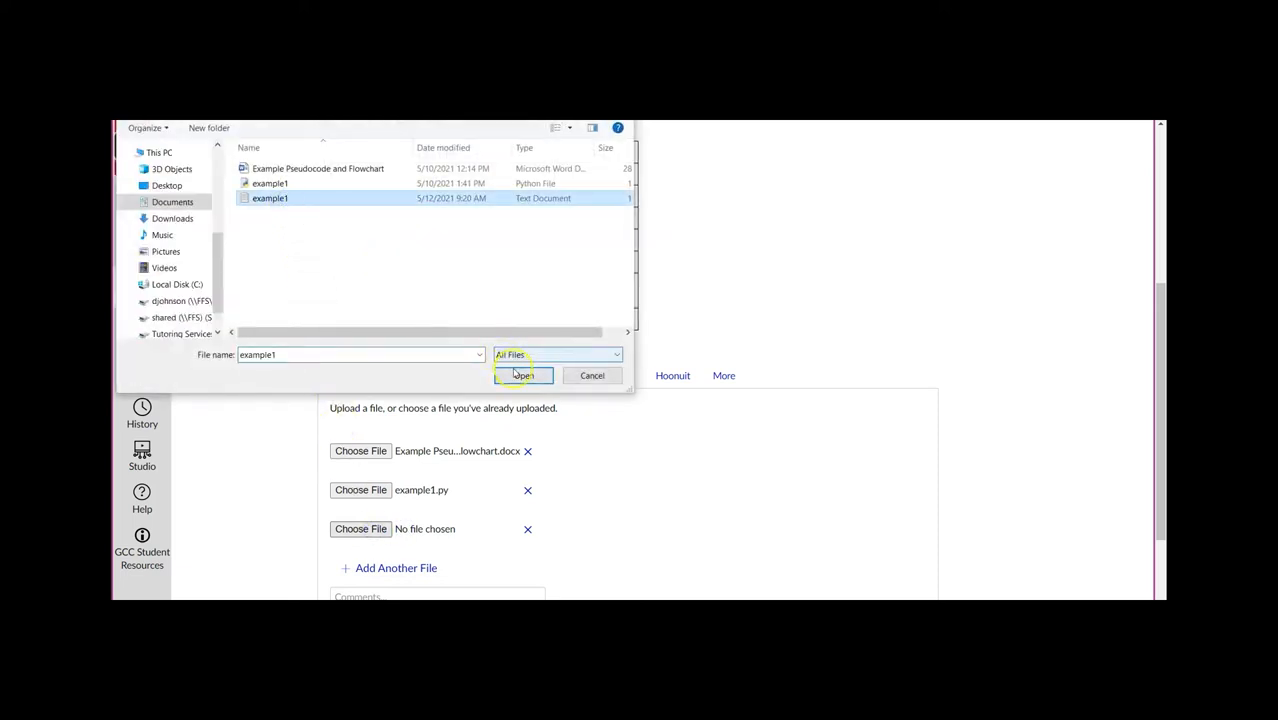
left_click(522, 375)
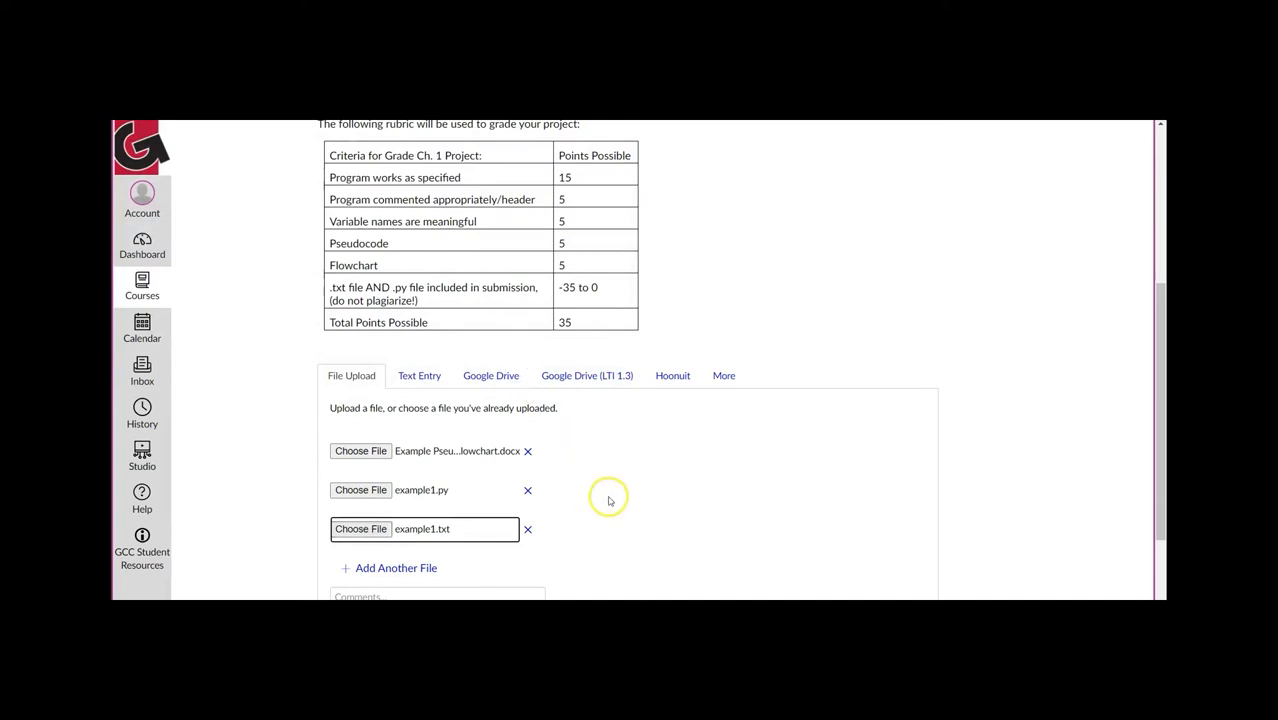